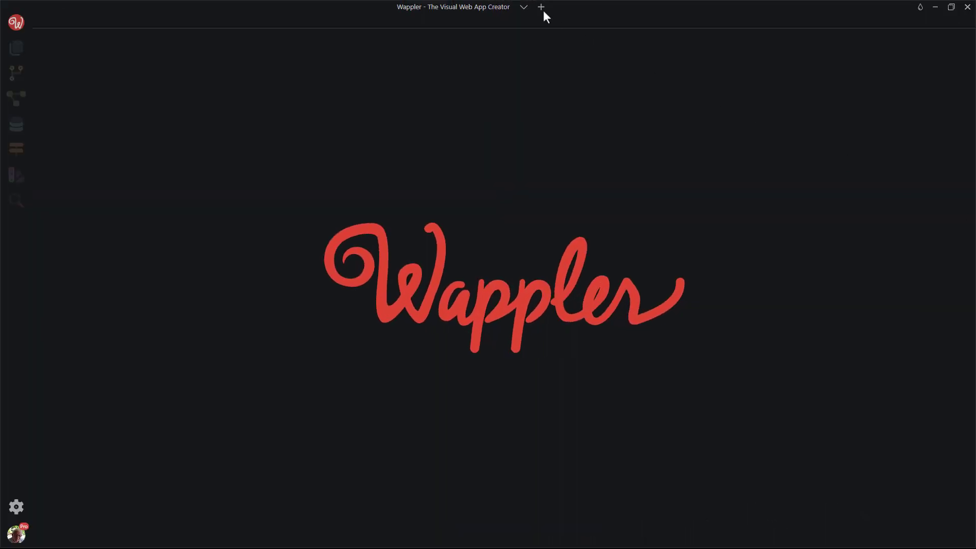
{"action": "mouse_move", "coordinate": [540, 7]}
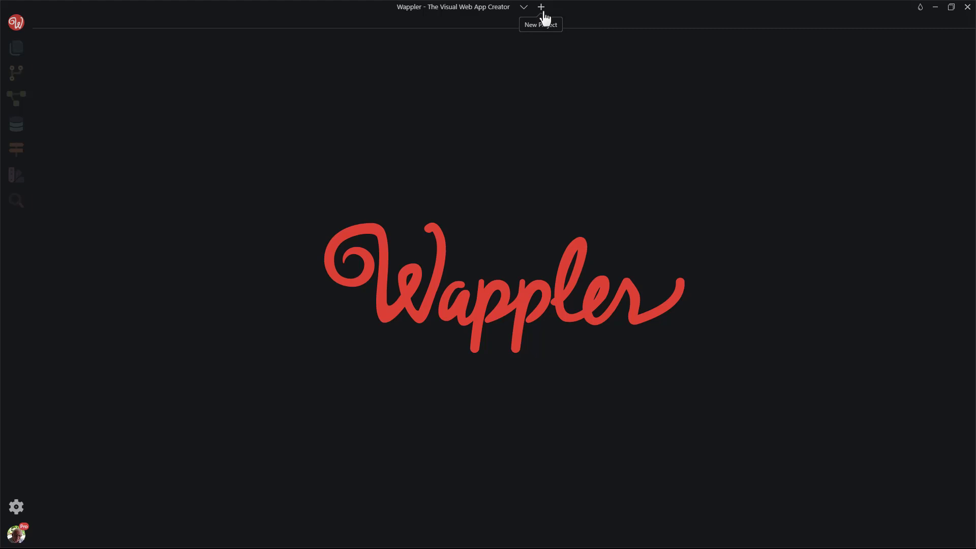
- Start a new web project named 'junk' and browse for its project folder location
{"action": "left_click", "coordinate": [540, 7]}
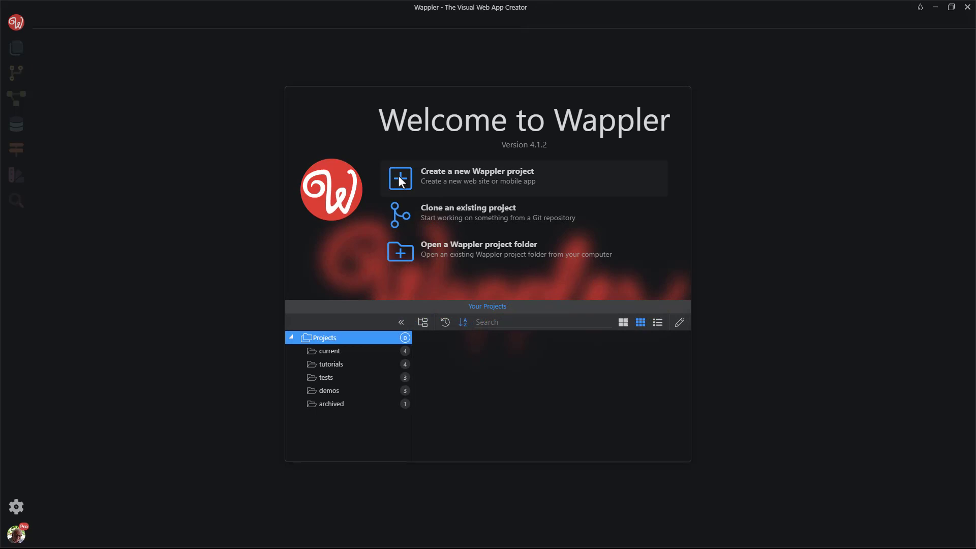
{"action": "mouse_move", "coordinate": [539, 7]}
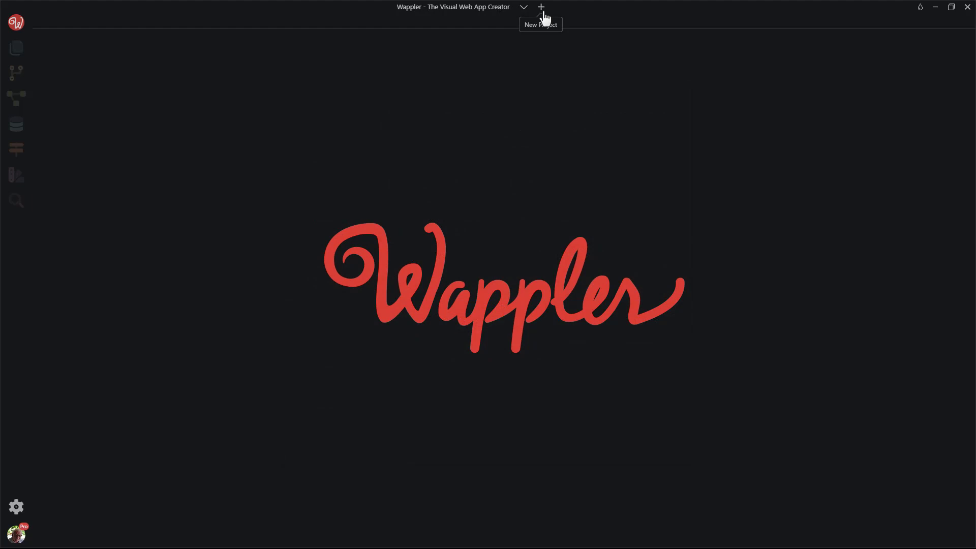
{"action": "left_click", "coordinate": [539, 7]}
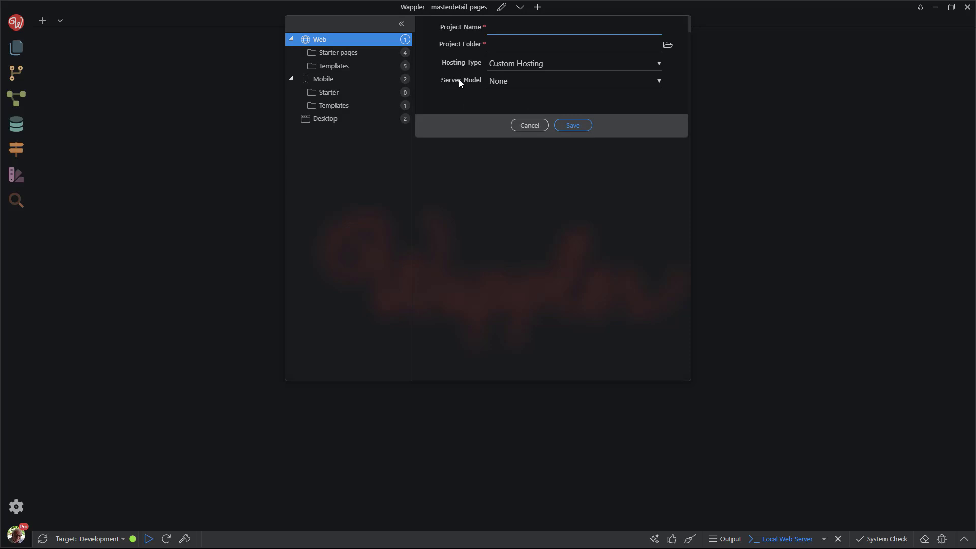
{"action": "type", "text": "junk"}
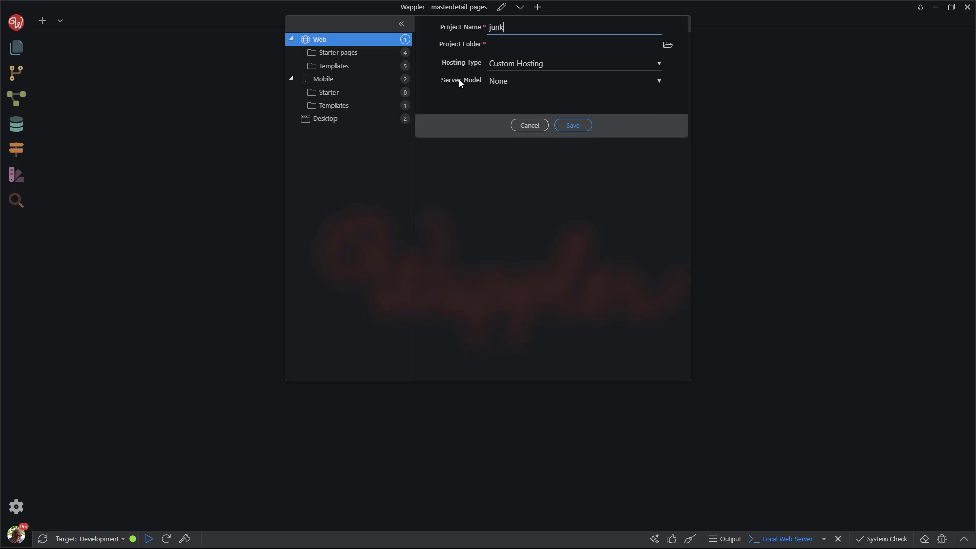
{"action": "left_click", "coordinate": [573, 44]}
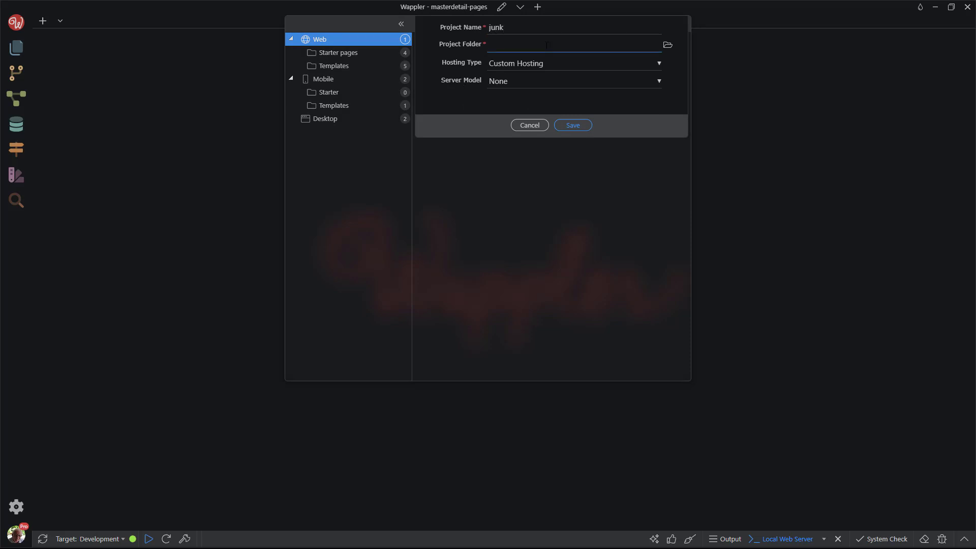
{"action": "left_click", "coordinate": [667, 43]}
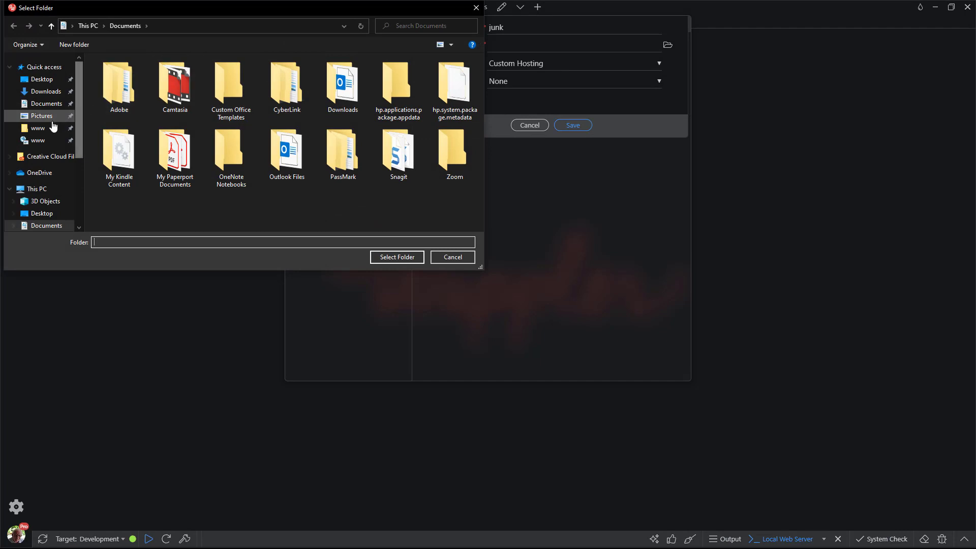
- Create a 'junk' folder on the Desktop and confirm it as the project folder
{"action": "left_click", "coordinate": [41, 79]}
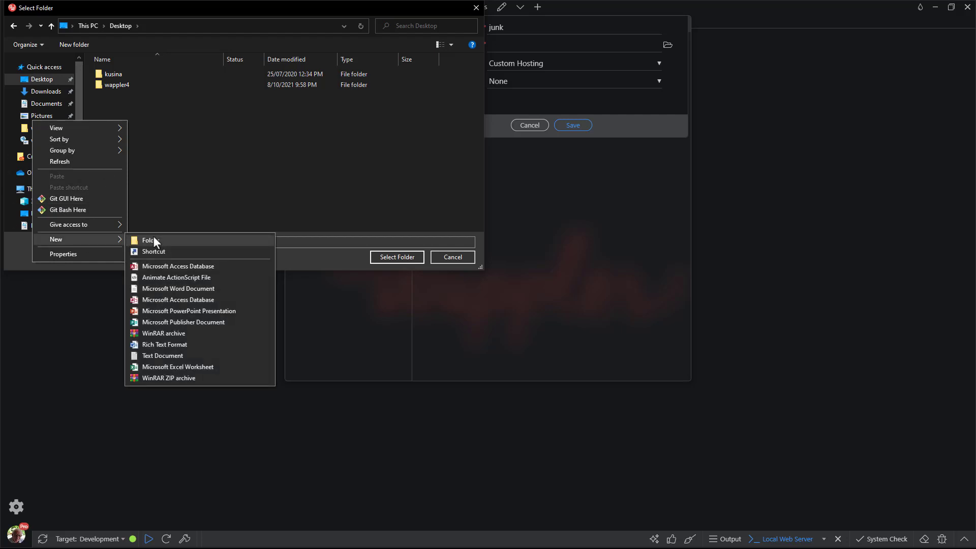
{"action": "left_click", "coordinate": [148, 239]}
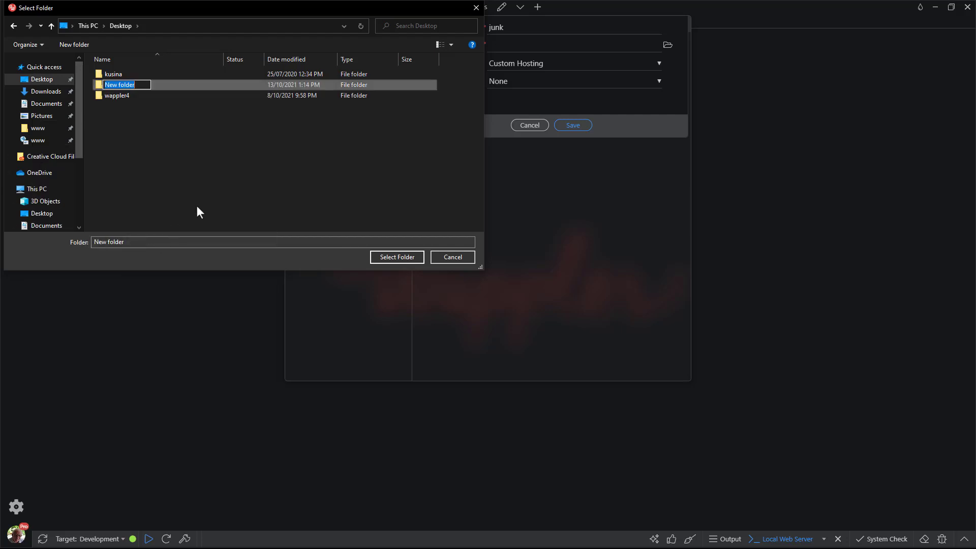
{"action": "type", "text": "junk"}
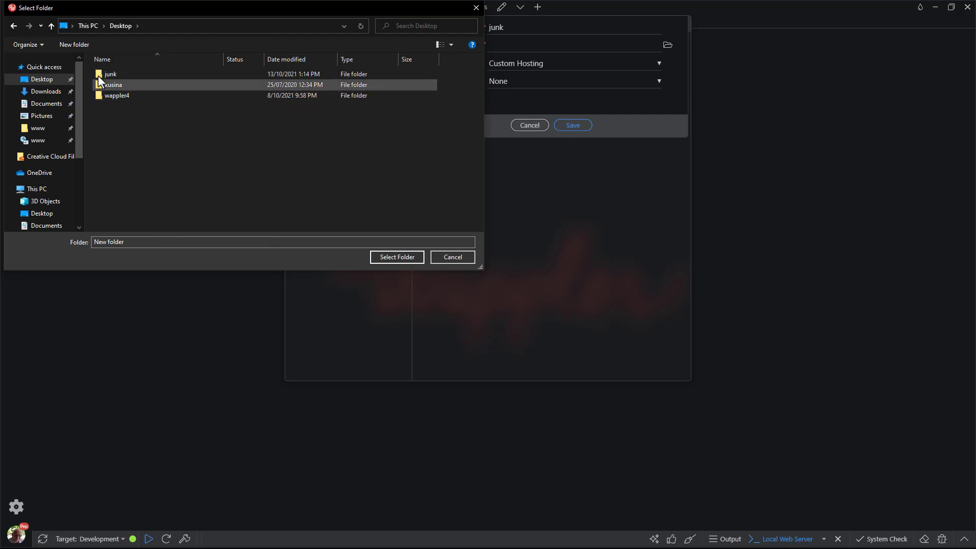
{"action": "left_click", "coordinate": [109, 73]}
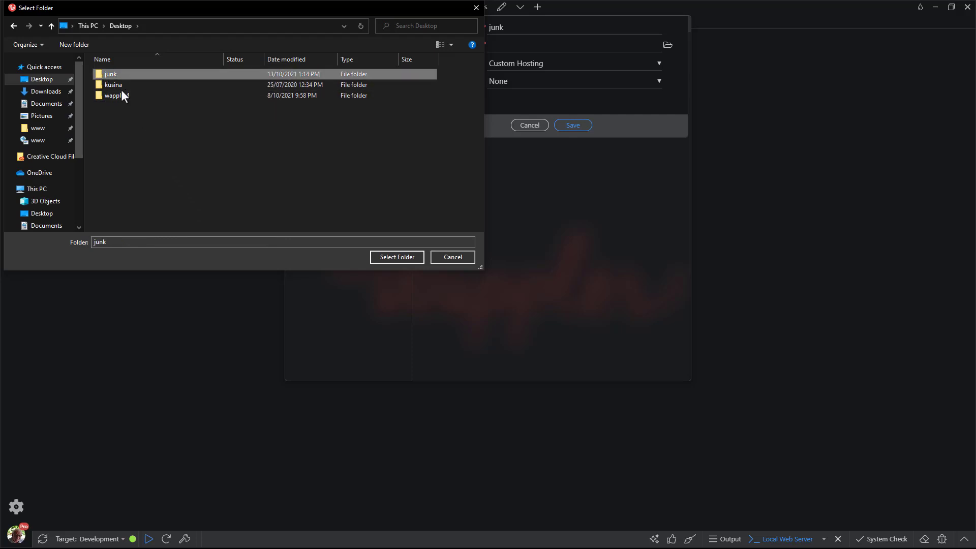
{"action": "left_click", "coordinate": [396, 256]}
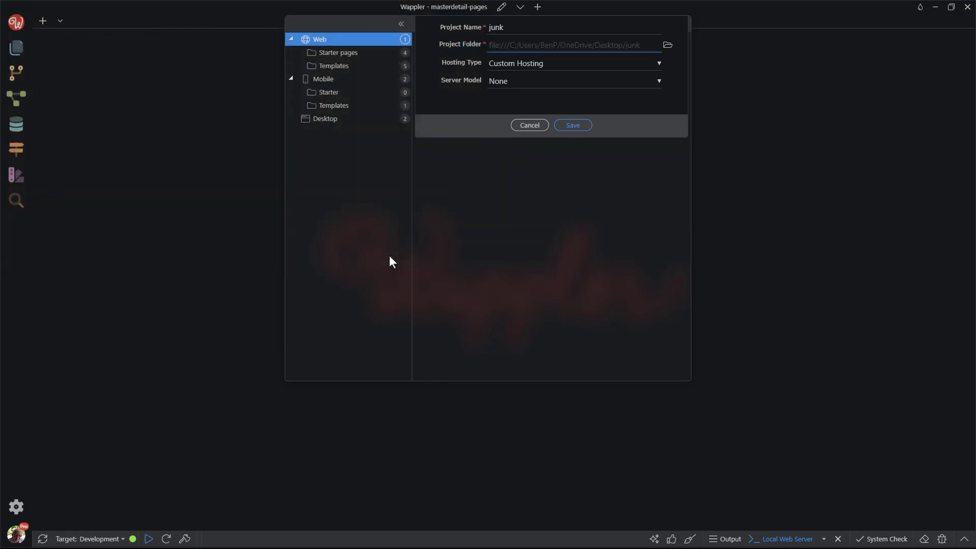
{"action": "mouse_move", "coordinate": [612, 91]}
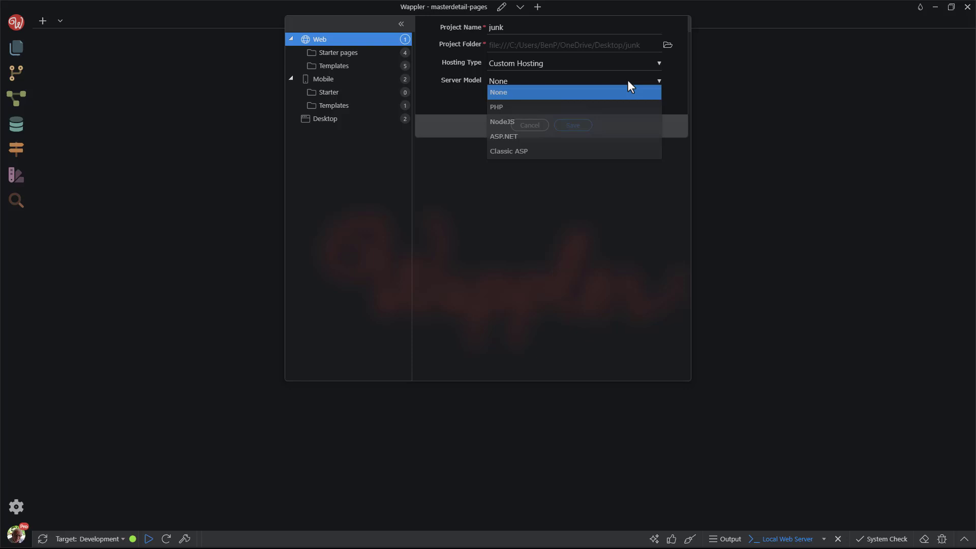
- Choose NodeJS as the server model and save to create the junk project
{"action": "left_click", "coordinate": [502, 121]}
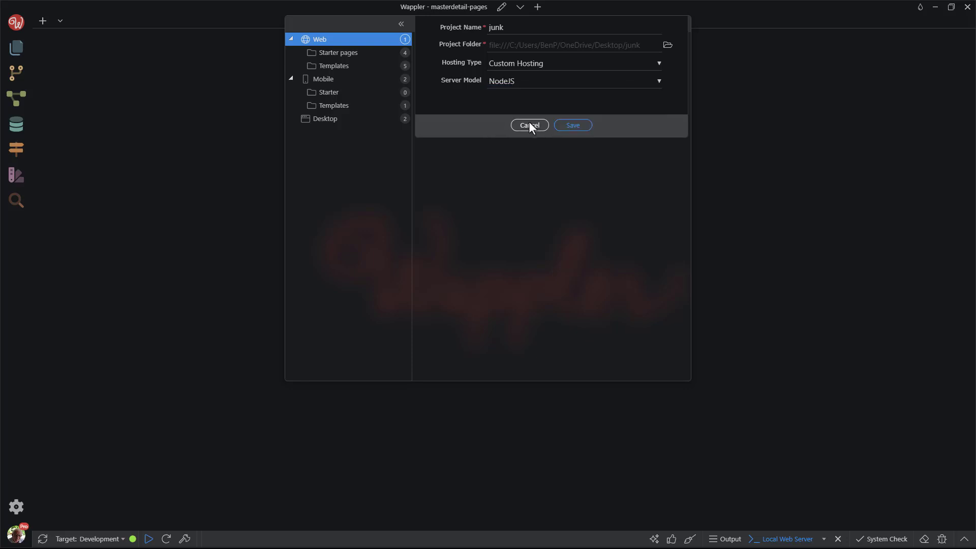
{"action": "left_click", "coordinate": [528, 125]}
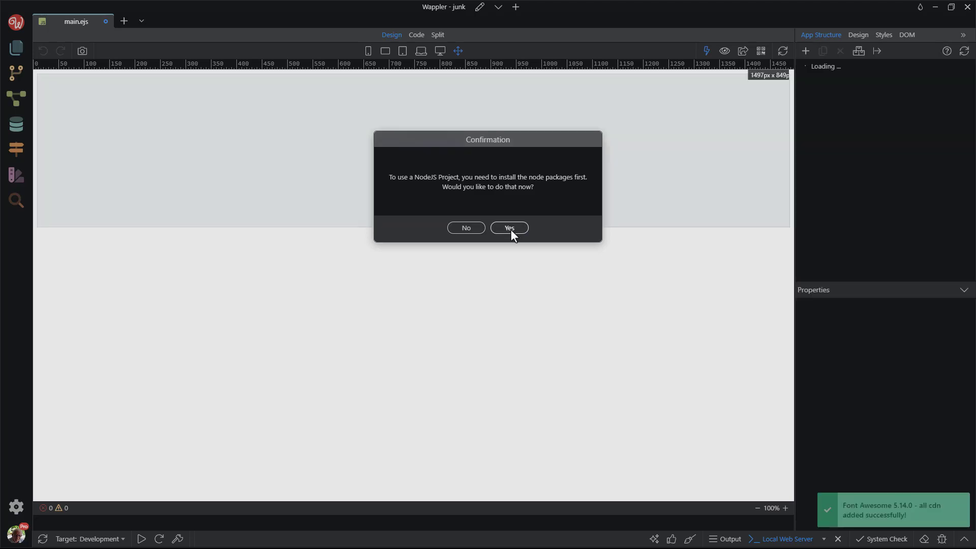
- Agree to install node packages, close the index and main pages, and show the project's pages
{"action": "left_click", "coordinate": [508, 227]}
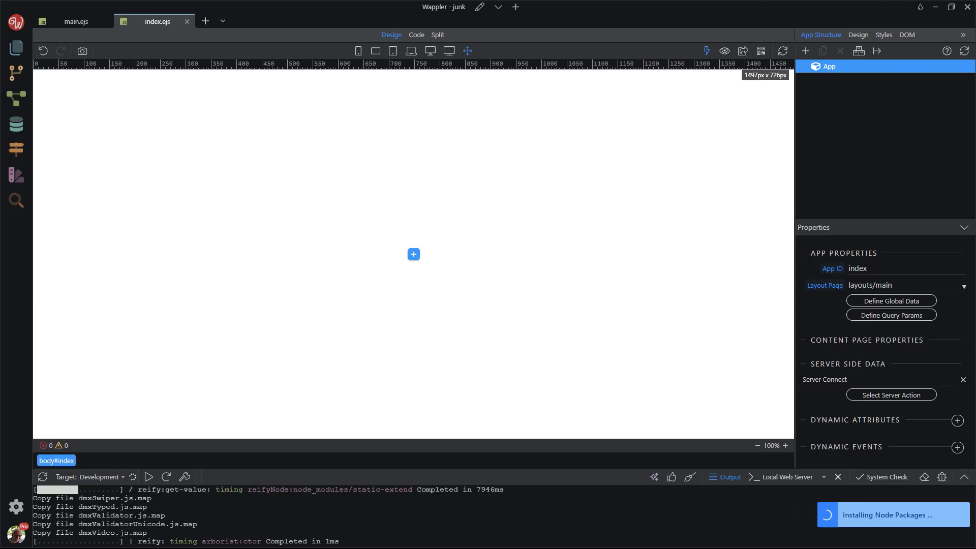
{"action": "mouse_move", "coordinate": [212, 35]}
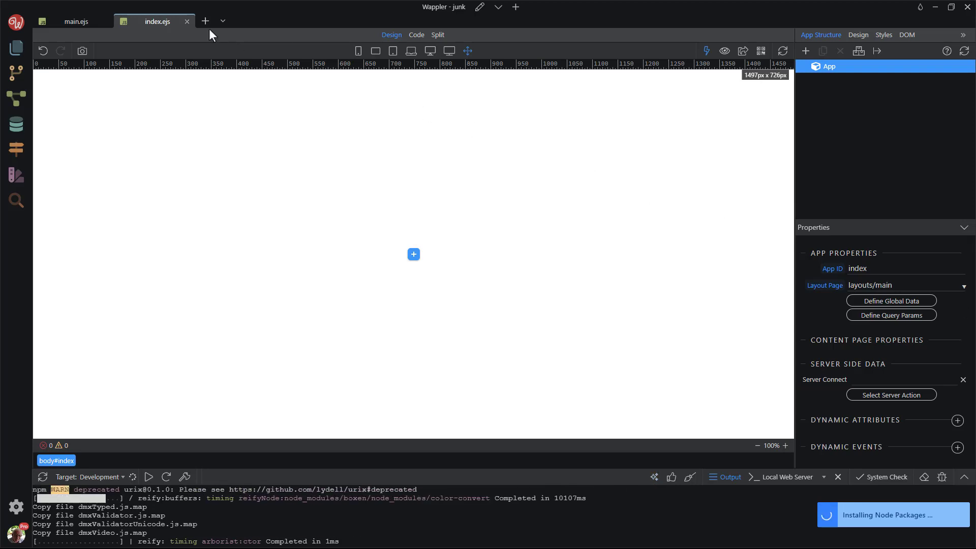
{"action": "left_click", "coordinate": [187, 20]}
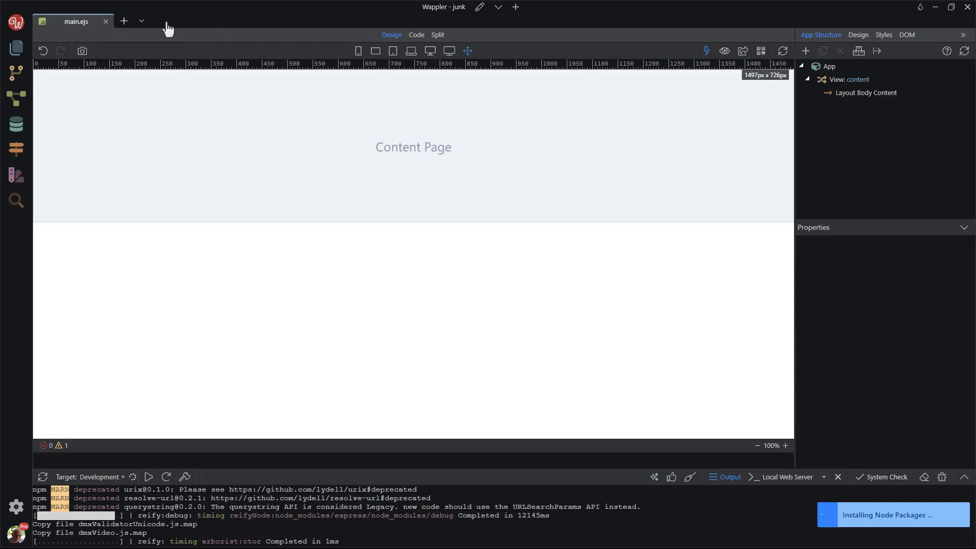
{"action": "left_click", "coordinate": [104, 21]}
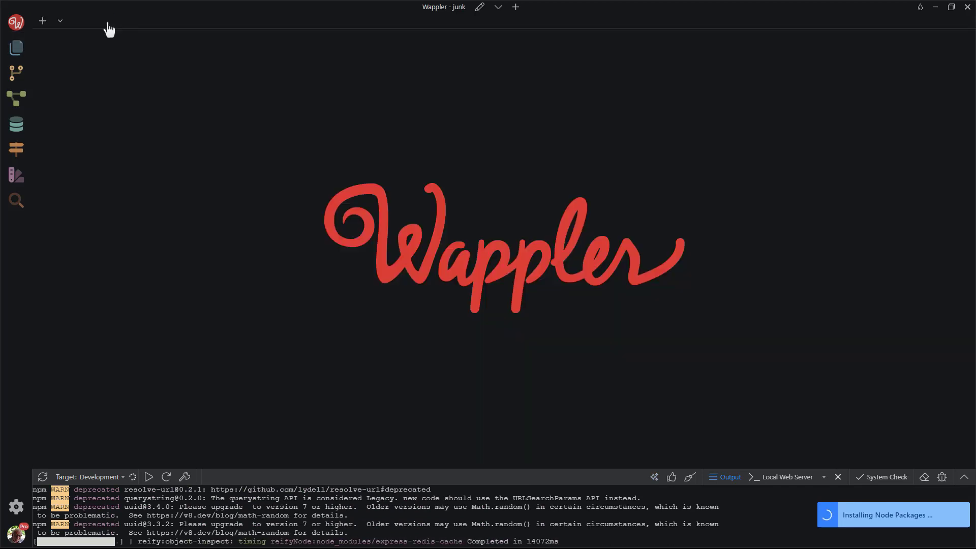
{"action": "left_click", "coordinate": [15, 48]}
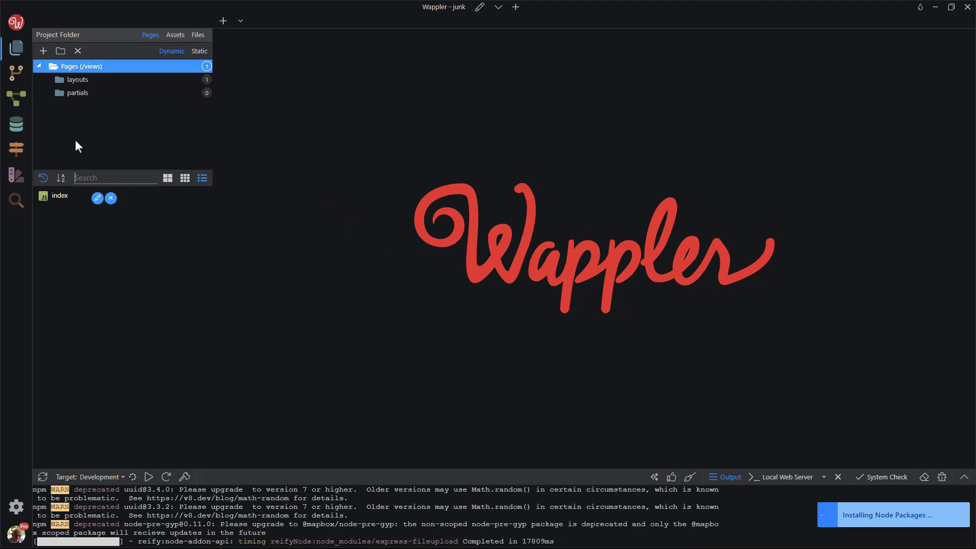
- Delete the index page and the main layout page, then bring up Project Settings
{"action": "left_click", "coordinate": [111, 198]}
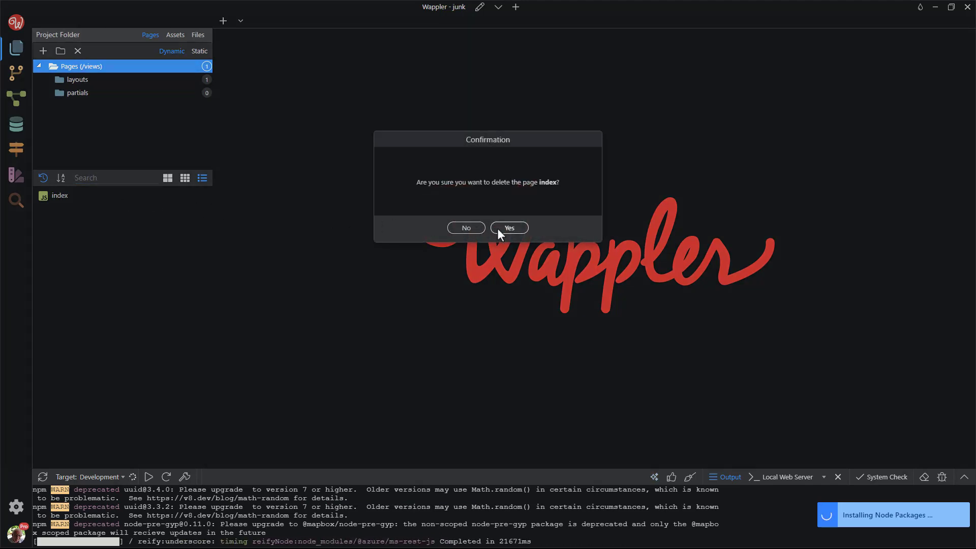
{"action": "left_click", "coordinate": [508, 228]}
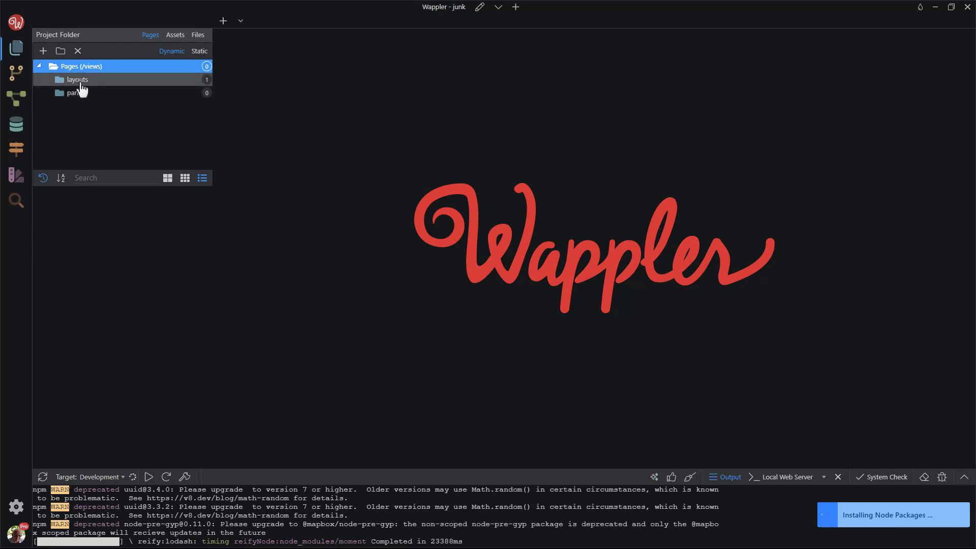
{"action": "left_click", "coordinate": [76, 79]}
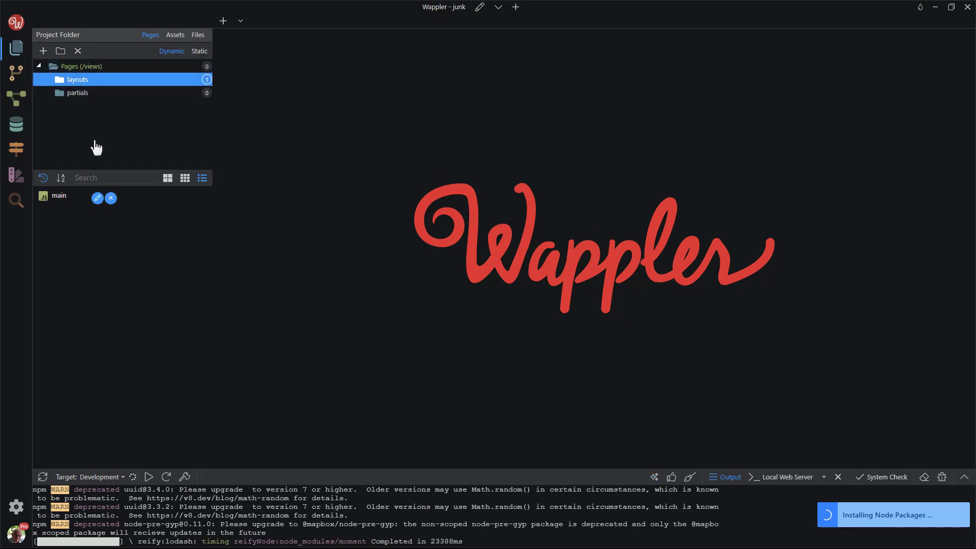
{"action": "left_click", "coordinate": [111, 198]}
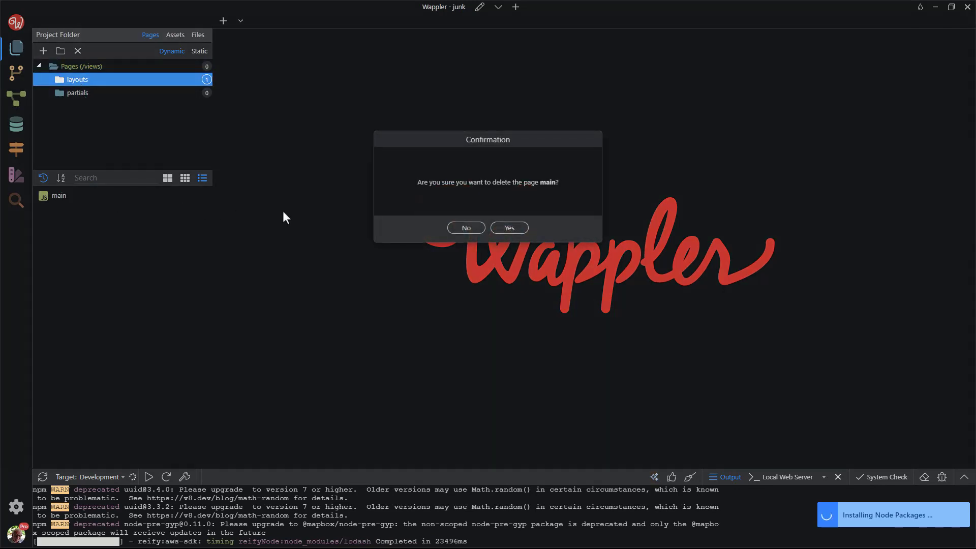
{"action": "left_click", "coordinate": [508, 226]}
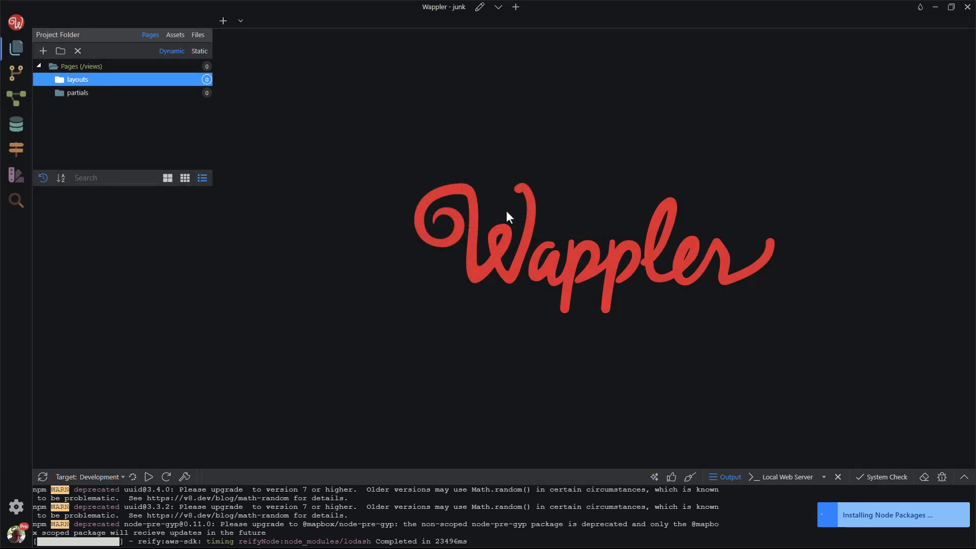
{"action": "left_click", "coordinate": [479, 7]}
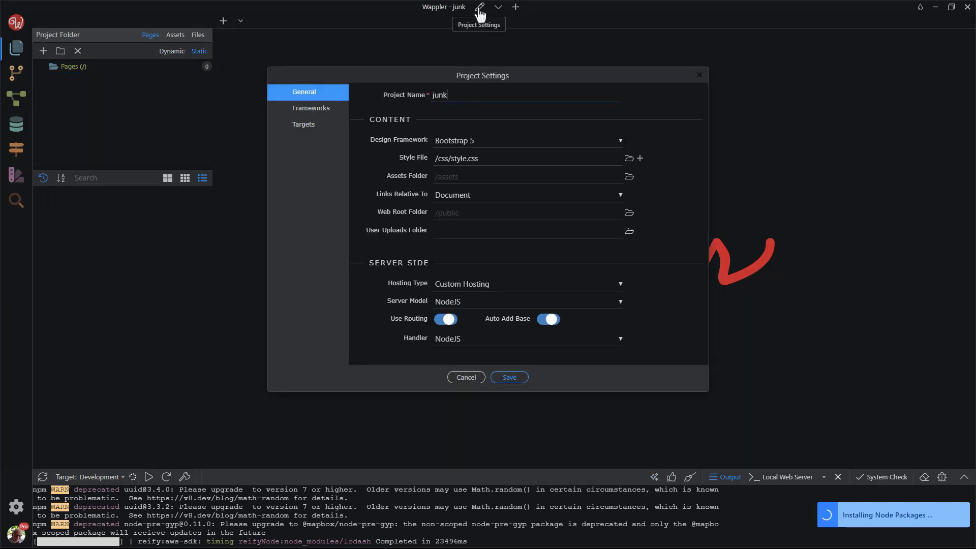
{"action": "mouse_move", "coordinate": [601, 143]}
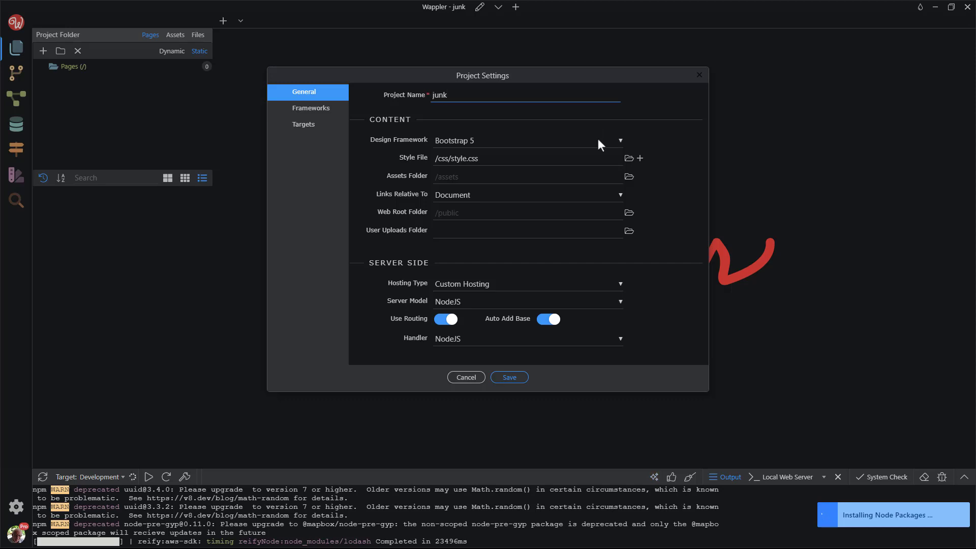
- Review the design frameworks and deployment targets in Project Settings and save
{"action": "left_click", "coordinate": [445, 318]}
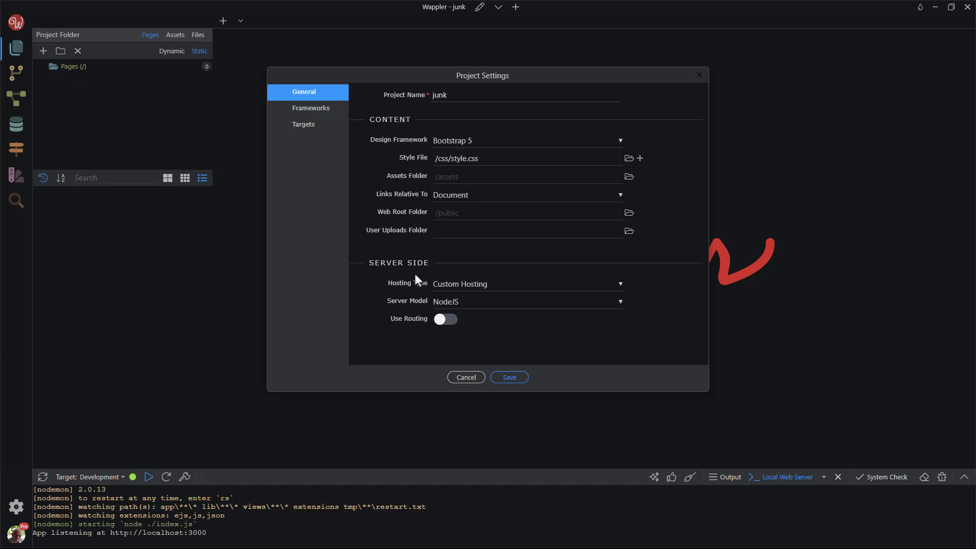
{"action": "left_click", "coordinate": [311, 107]}
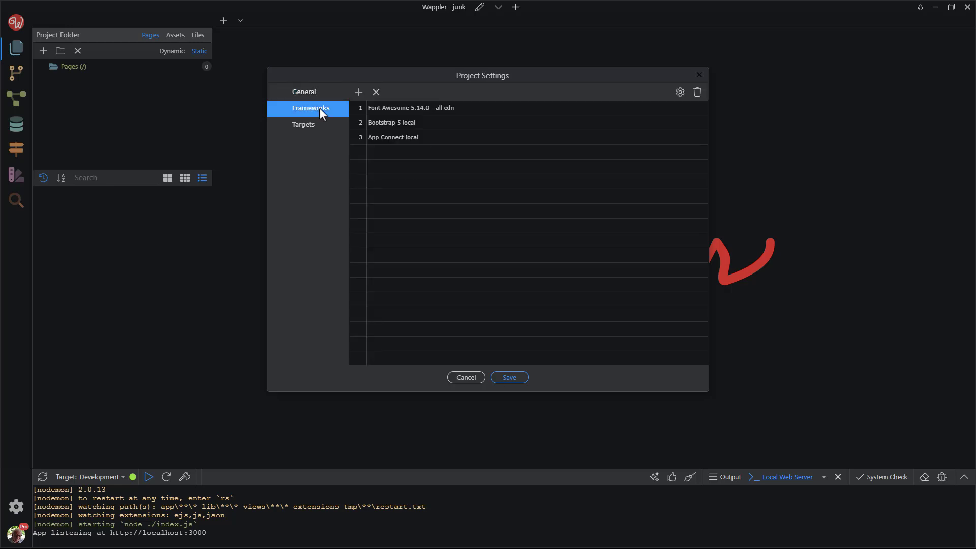
{"action": "mouse_move", "coordinate": [311, 126]}
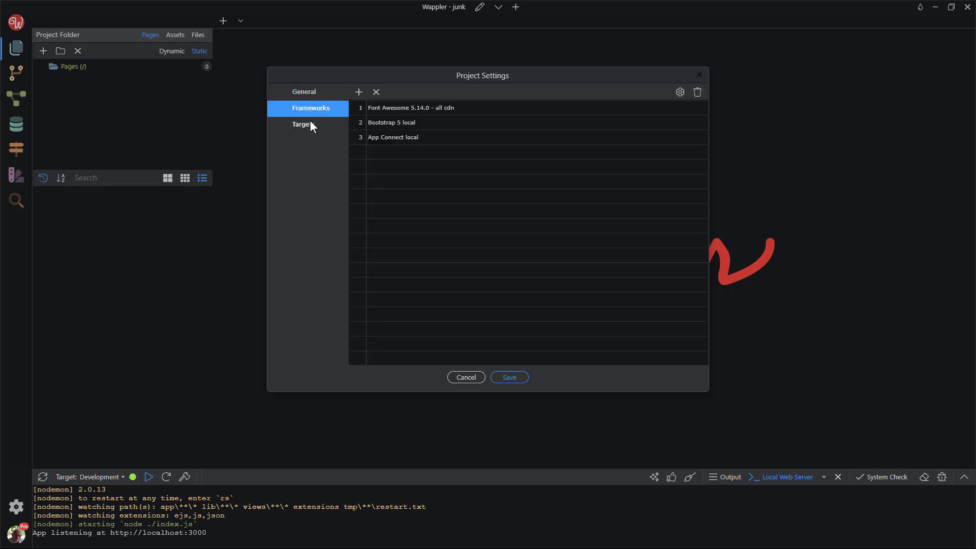
{"action": "left_click", "coordinate": [303, 124]}
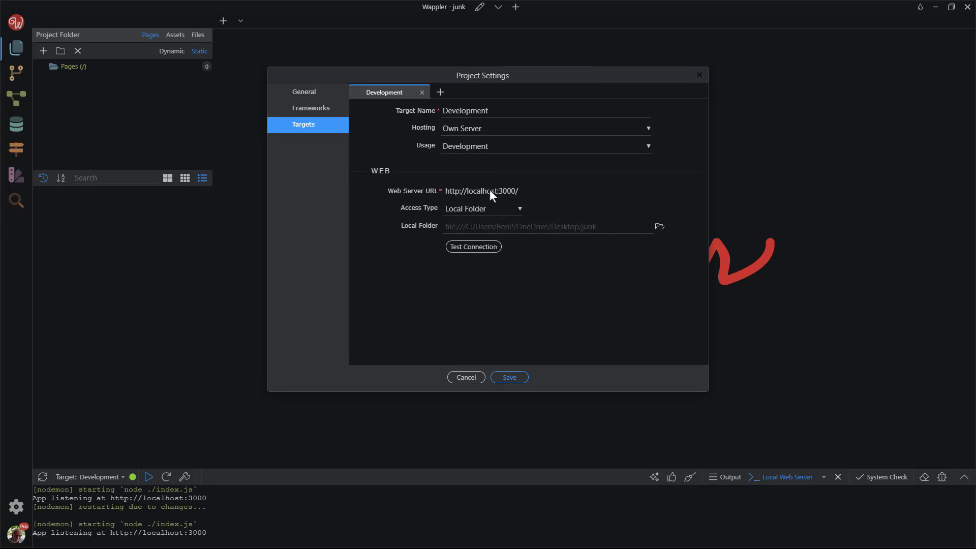
{"action": "left_click", "coordinate": [508, 377]}
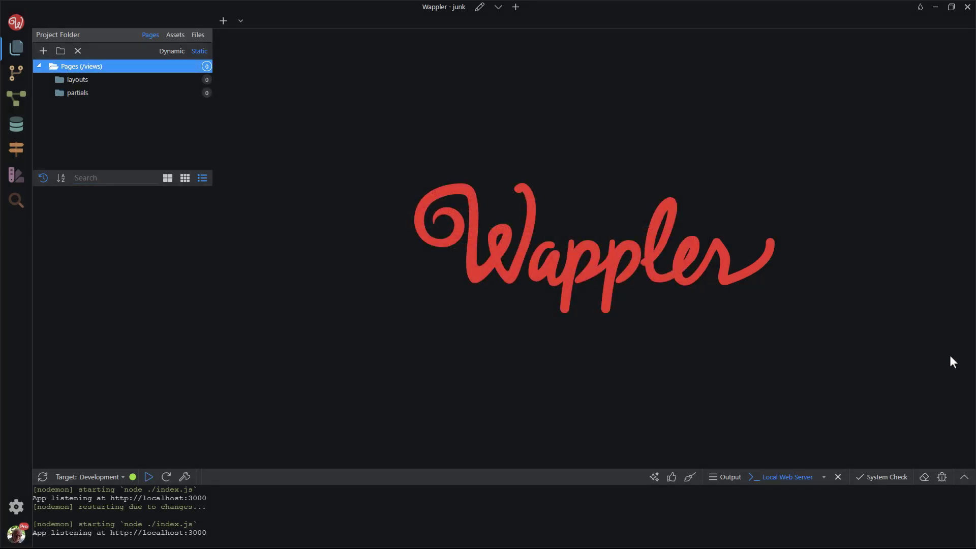
- Hide the local server output log and start creating a new page
{"action": "left_click", "coordinate": [171, 51]}
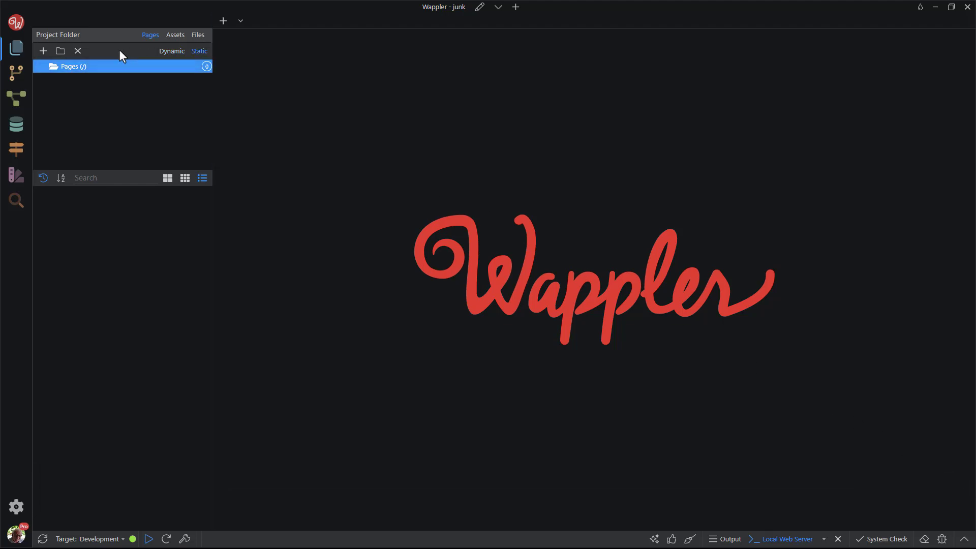
{"action": "left_click", "coordinate": [43, 51]}
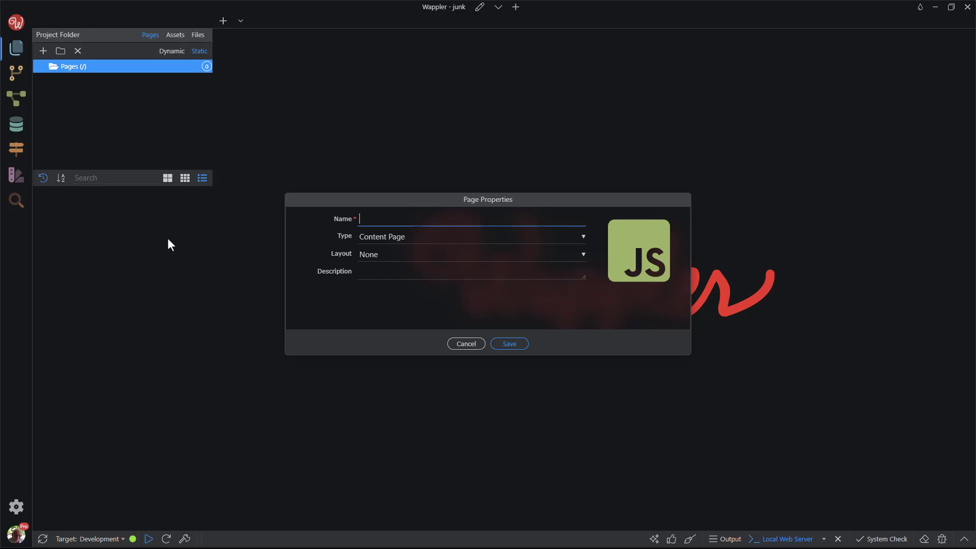
- Name the new page 'index' and save to create it
{"action": "type", "text": "ind"}
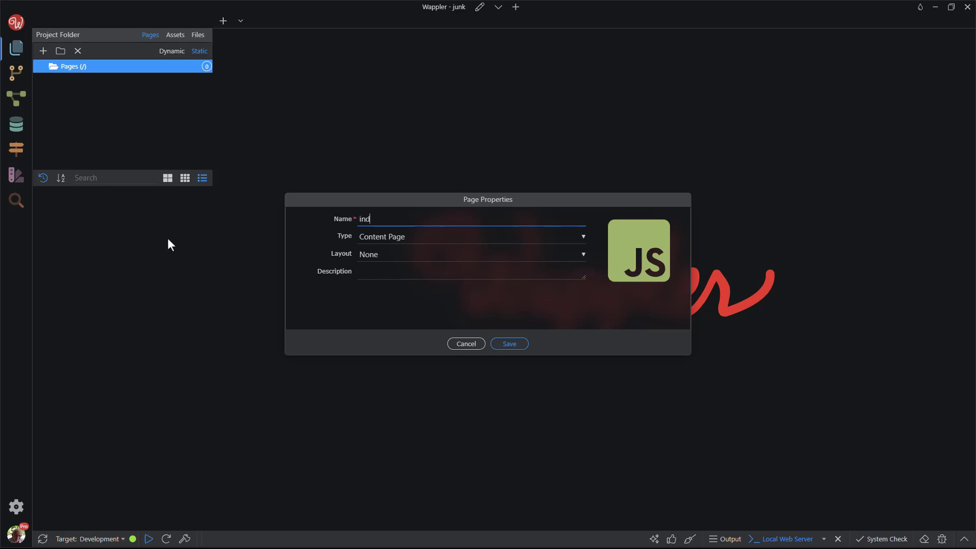
{"action": "type", "text": "ex"}
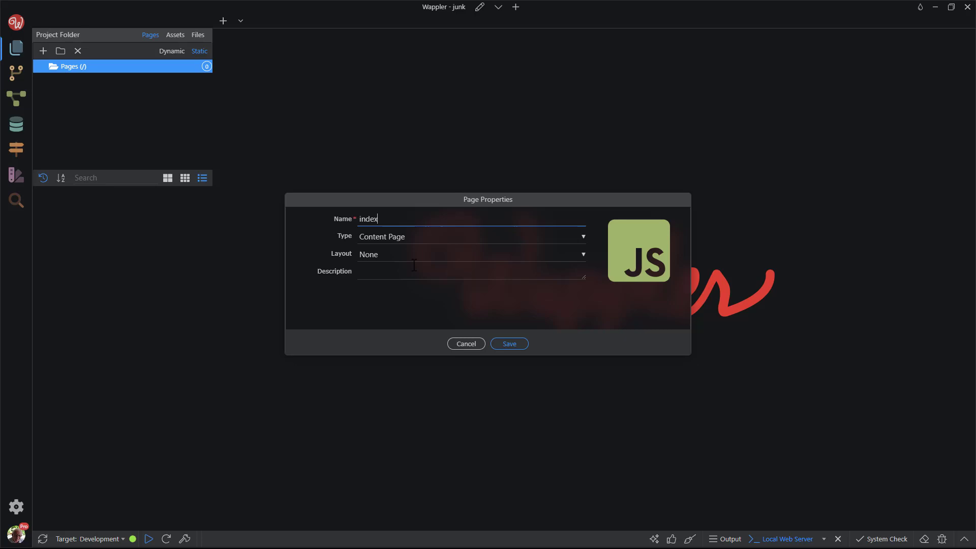
{"action": "mouse_move", "coordinate": [420, 287]}
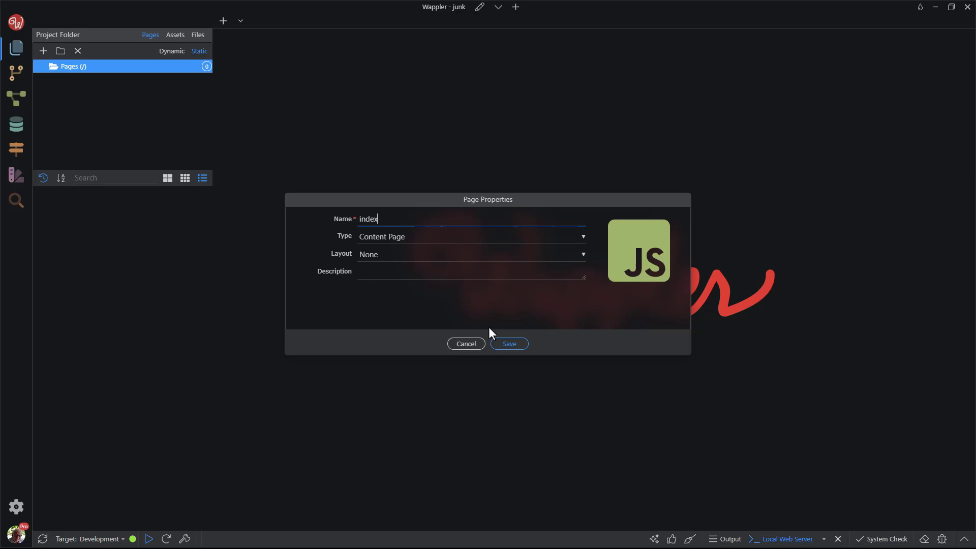
{"action": "left_click", "coordinate": [508, 343]}
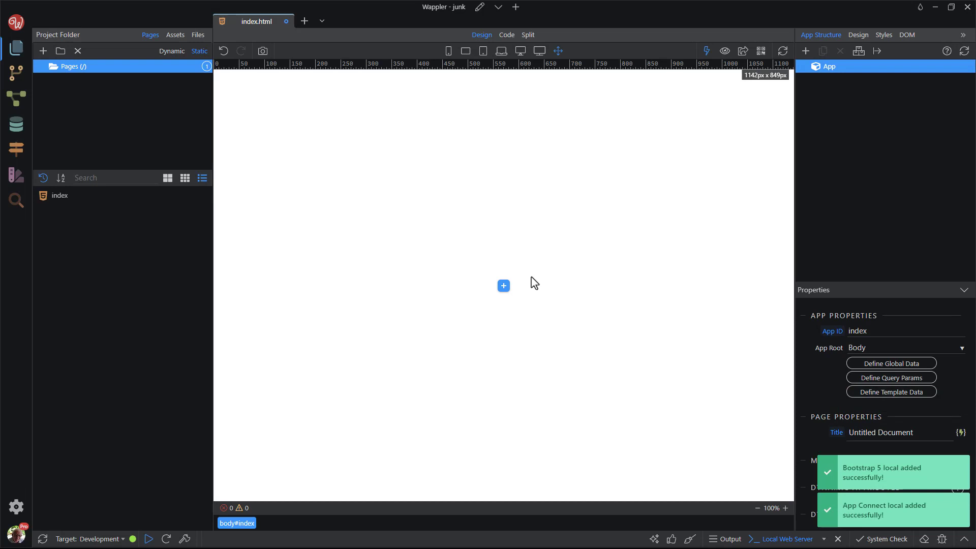
{"action": "mouse_move", "coordinate": [514, 286]}
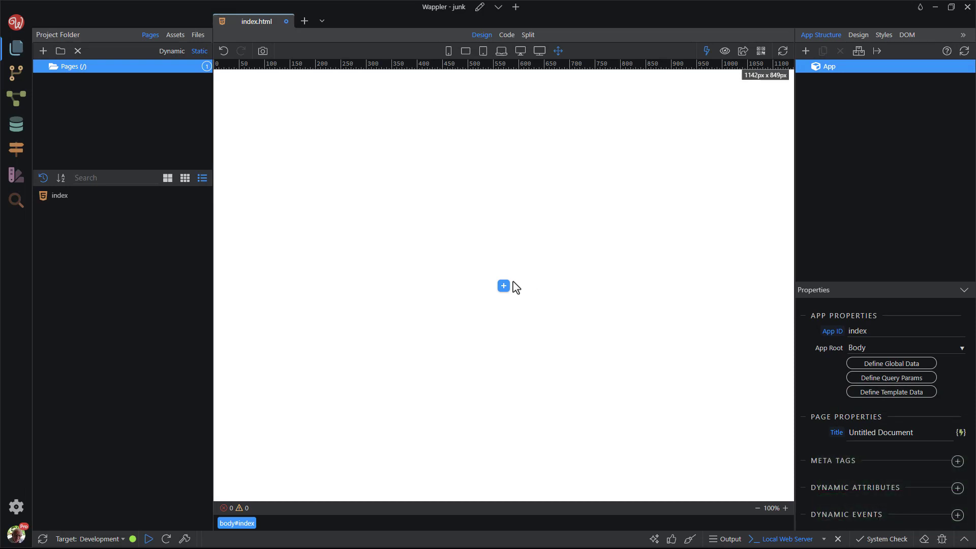
- Insert a navbar block with Home, About and Contact links at the top of index
{"action": "left_click", "coordinate": [503, 286]}
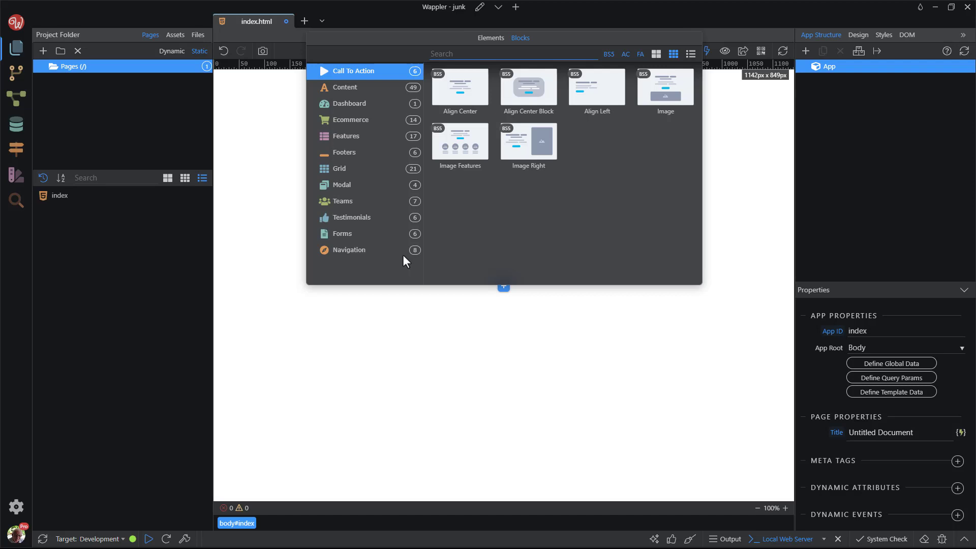
{"action": "left_click", "coordinate": [348, 250]}
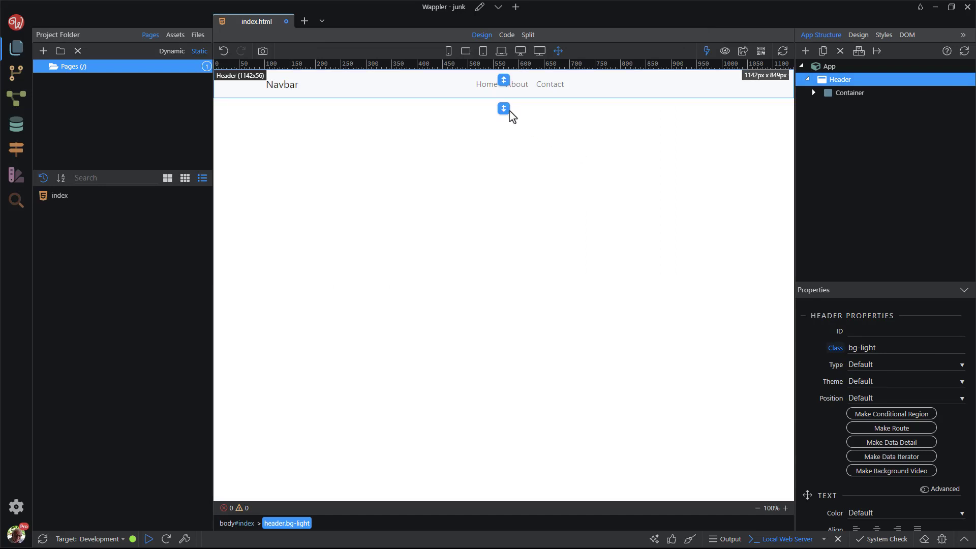
- Bring up the ready-made blocks collection for inserting content below the navbar
{"action": "left_click", "coordinate": [503, 107]}
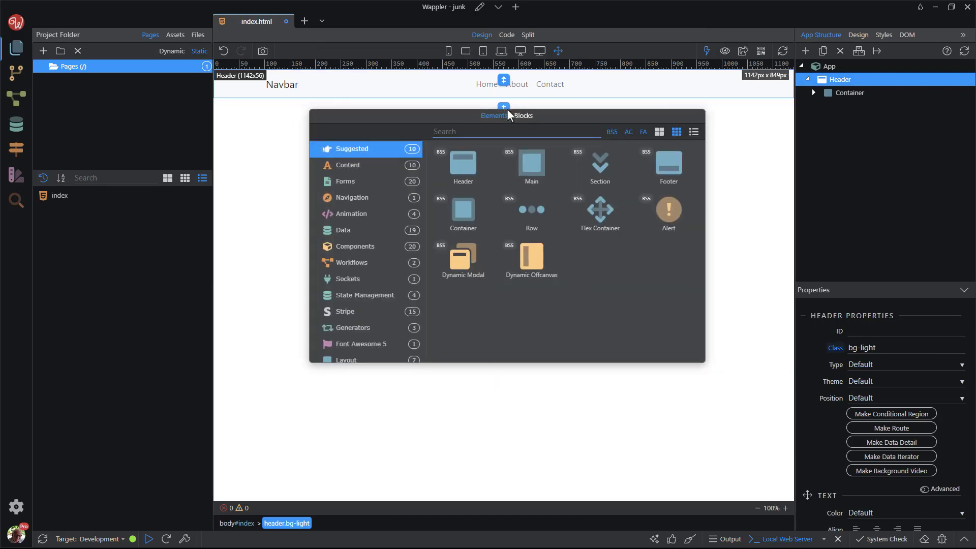
{"action": "left_click", "coordinate": [523, 116]}
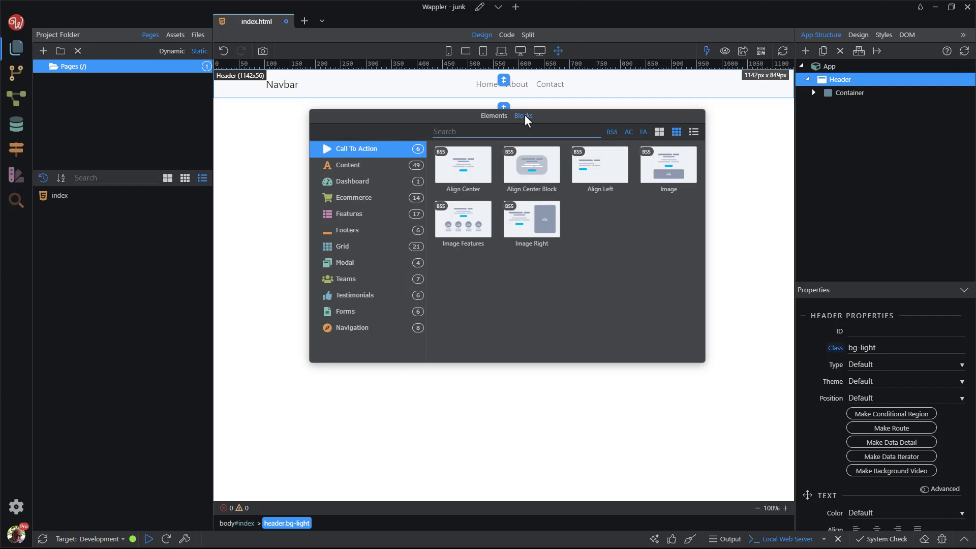
{"action": "mouse_move", "coordinate": [463, 219]}
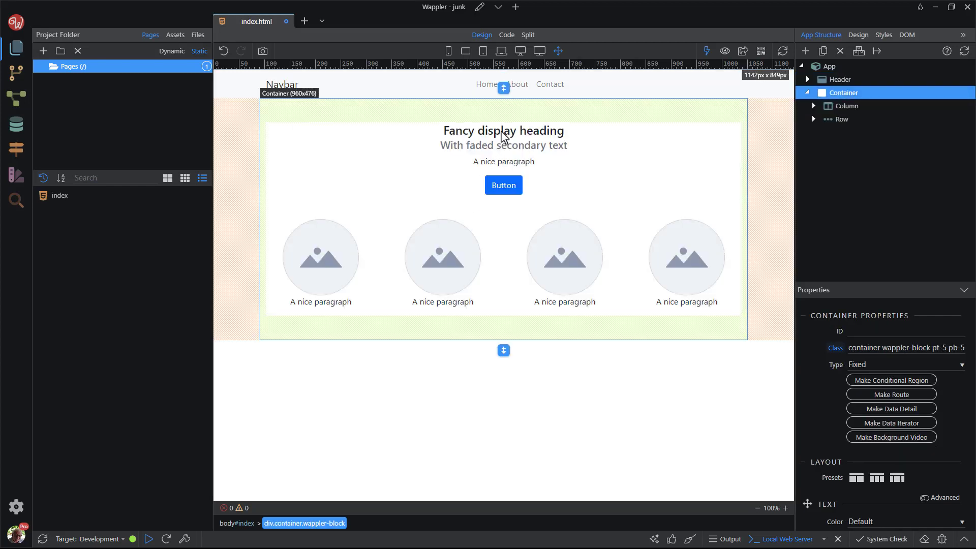
- Replace the Fancy display heading text with 'Welcome to my site'
{"action": "double_click", "coordinate": [503, 131]}
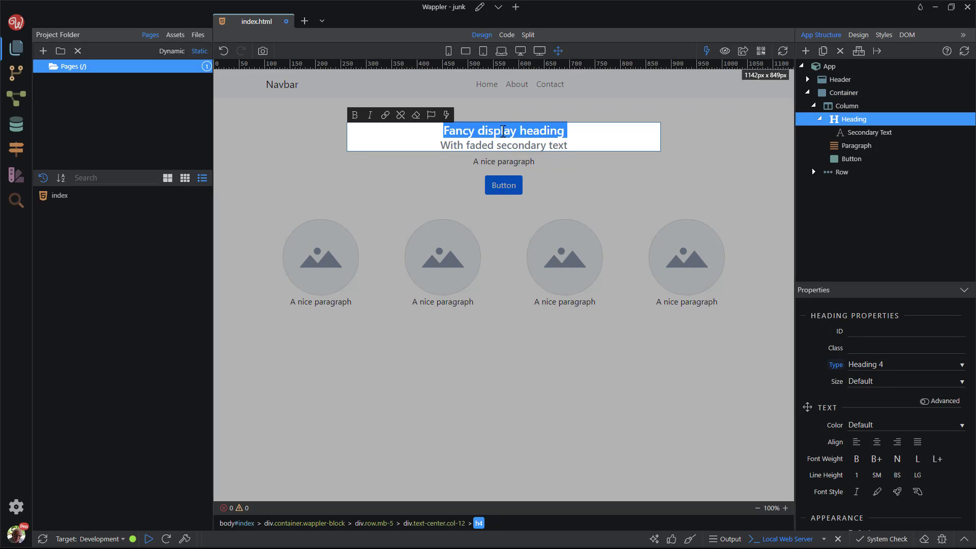
{"action": "type", "text": "Welcome to With faded secondary text"}
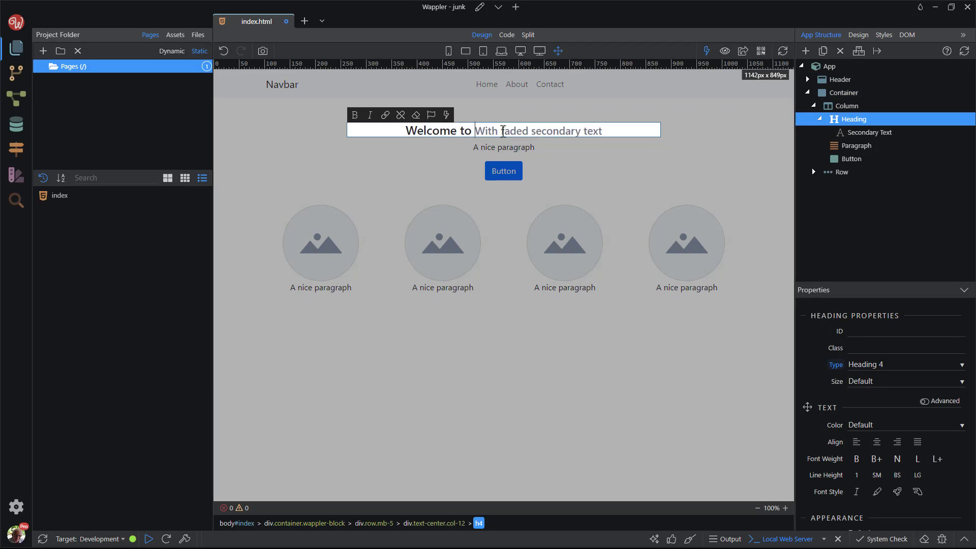
{"action": "type", "text": "my site"}
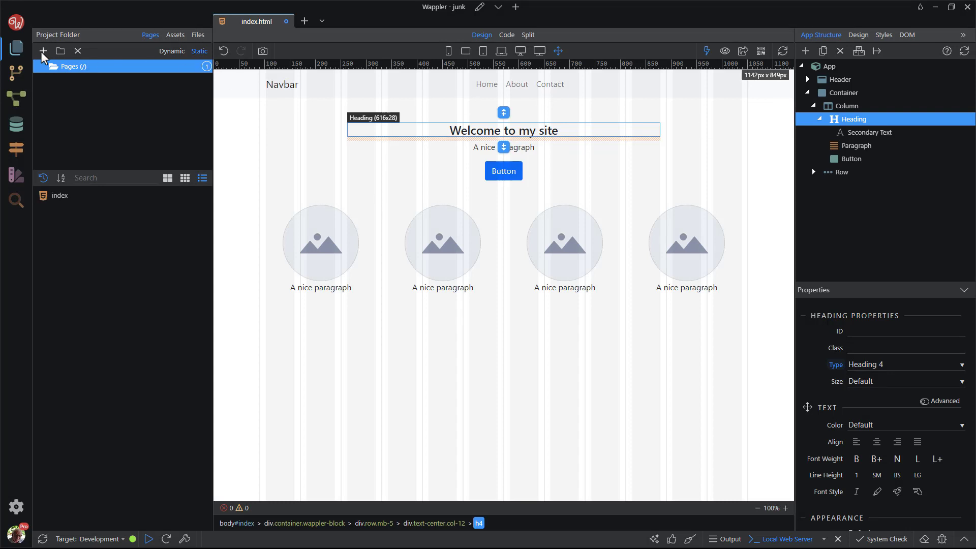
- Add a new about page with the navbar and a heading typed as 'About'
{"action": "left_click", "coordinate": [43, 50]}
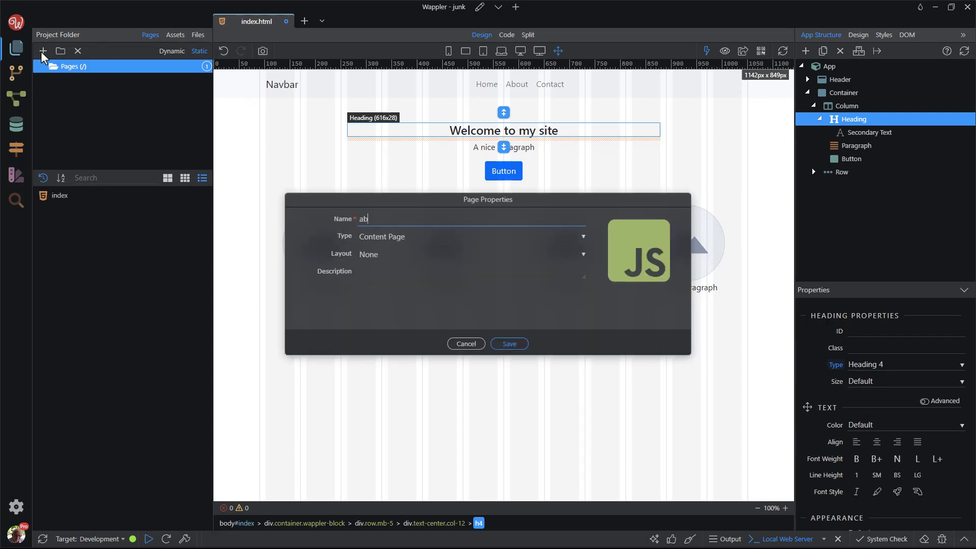
{"action": "left_click", "coordinate": [508, 343]}
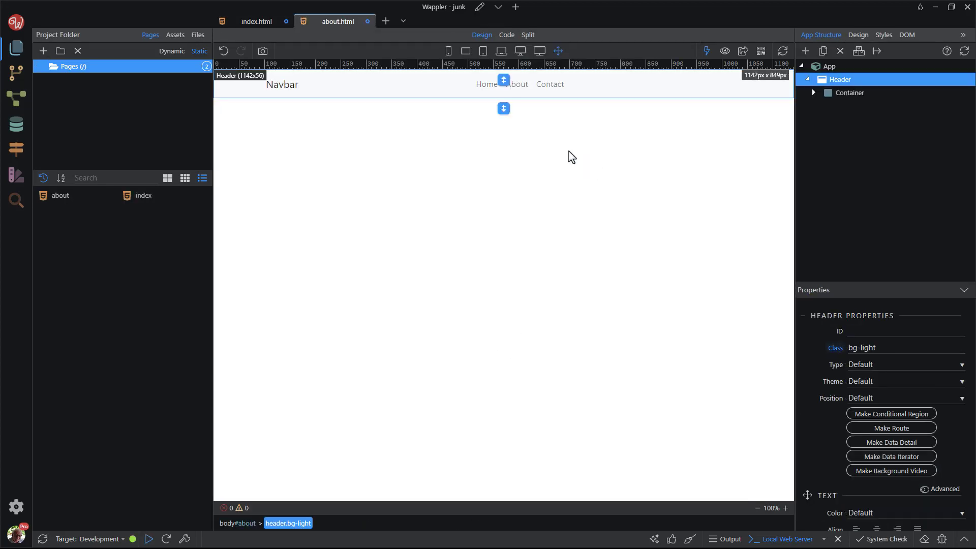
{"action": "left_click", "coordinate": [504, 108]}
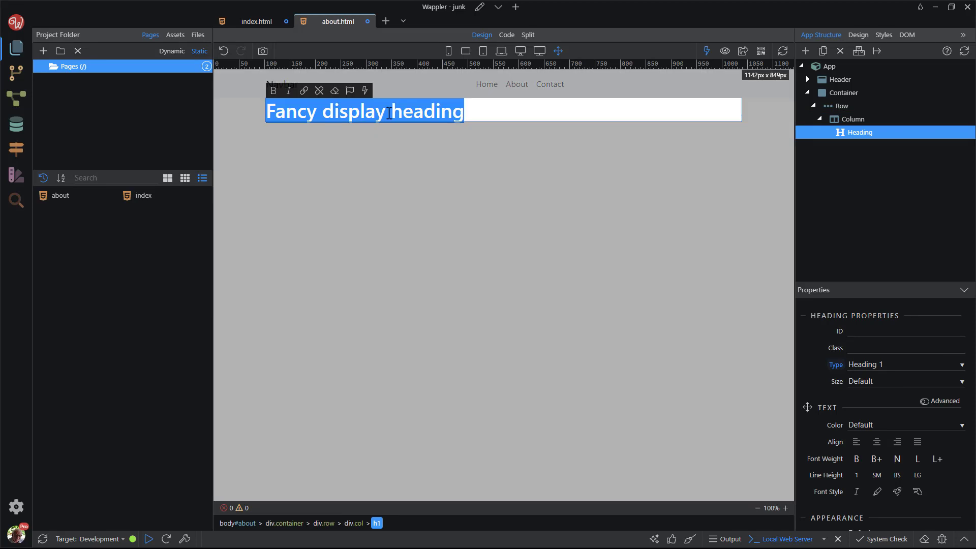
{"action": "type", "text": "About"}
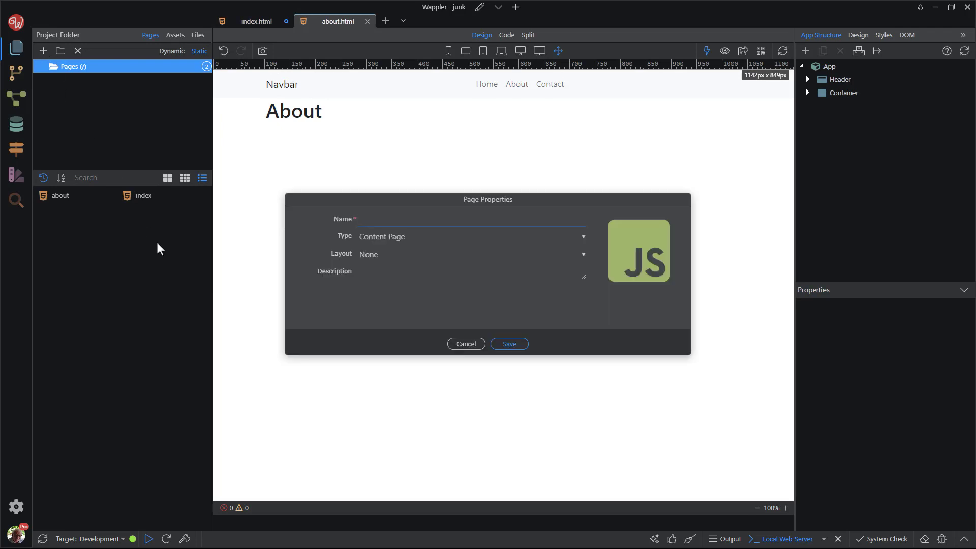
- Add a contact page with the navbar and a heading reading 'Get in Touch!'
{"action": "type", "text": "contact"}
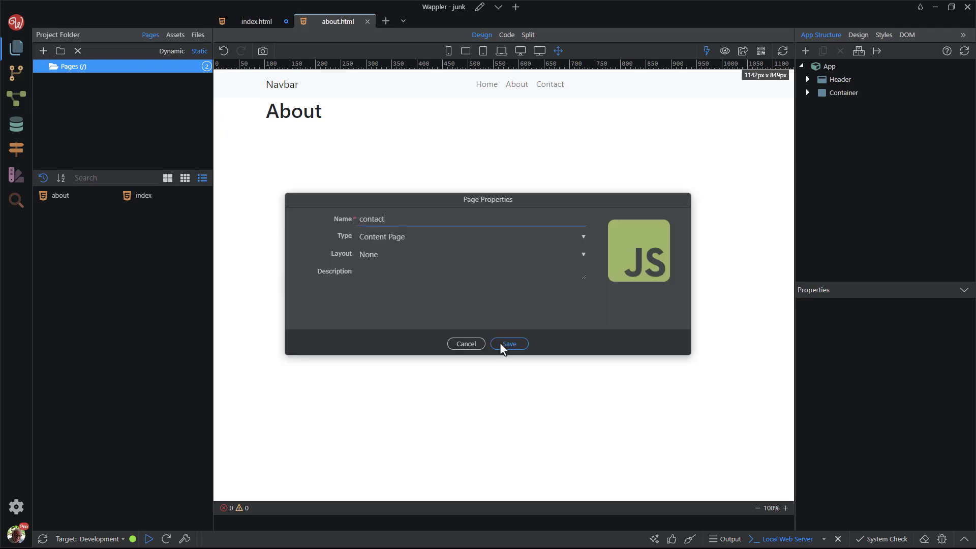
{"action": "left_click", "coordinate": [508, 343]}
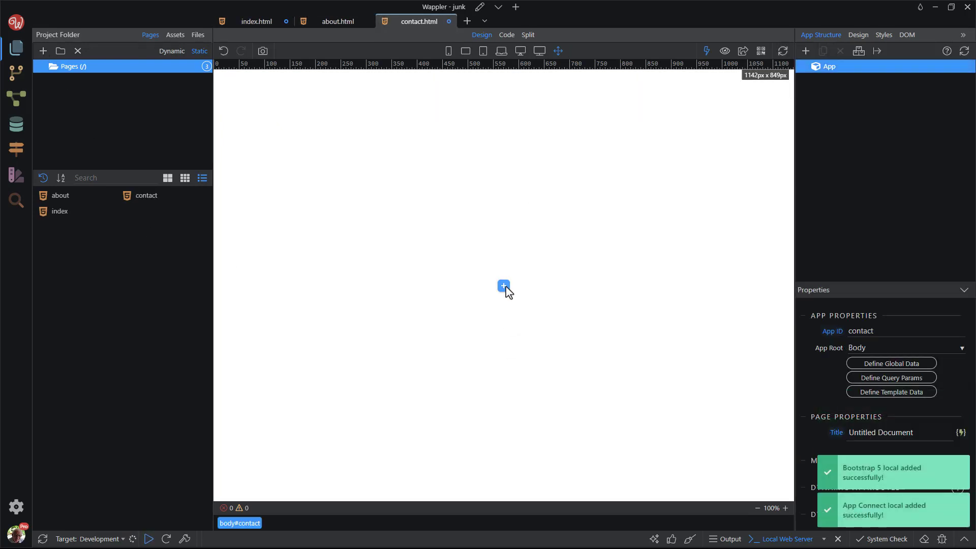
{"action": "left_click", "coordinate": [504, 285]}
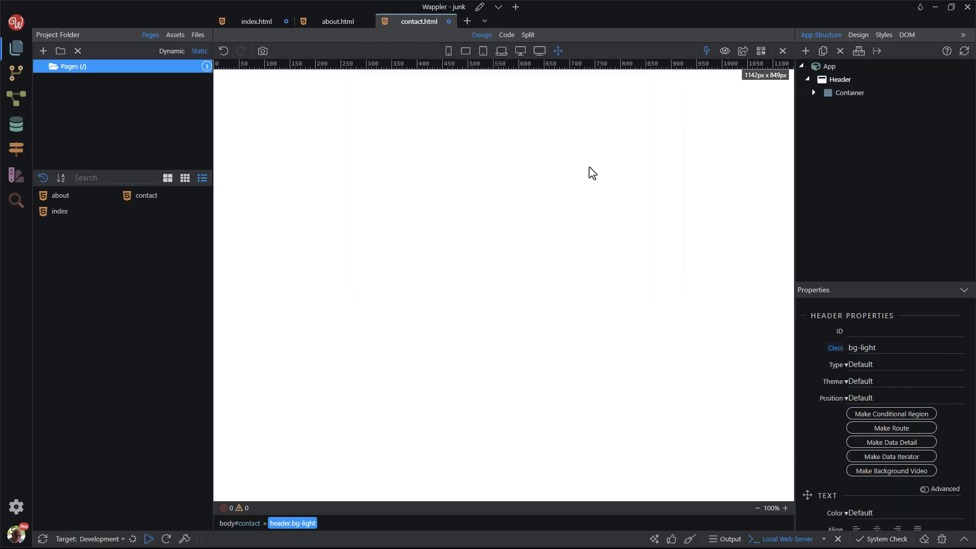
{"action": "left_click", "coordinate": [847, 92]}
{"action": "type", "text": "Get"}
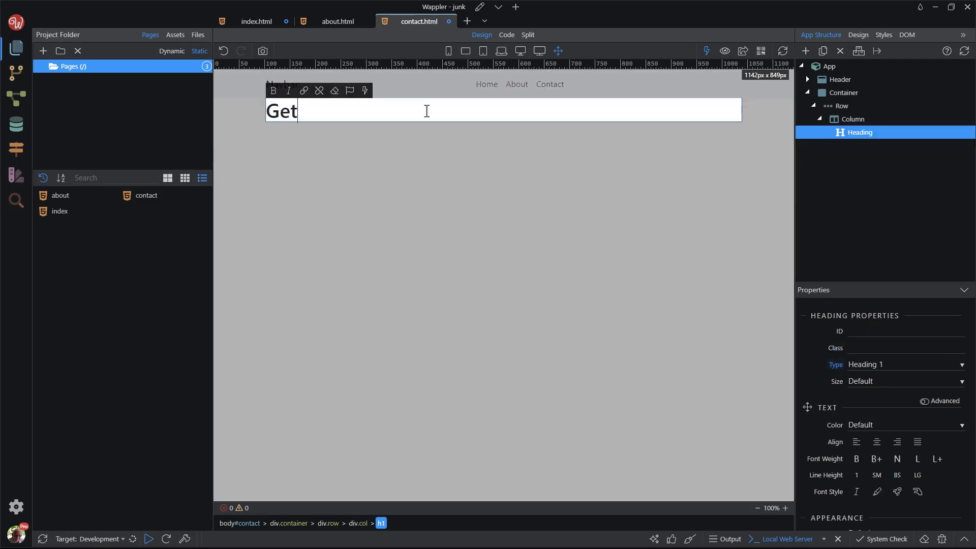
{"action": "type", "text": "in Touch"}
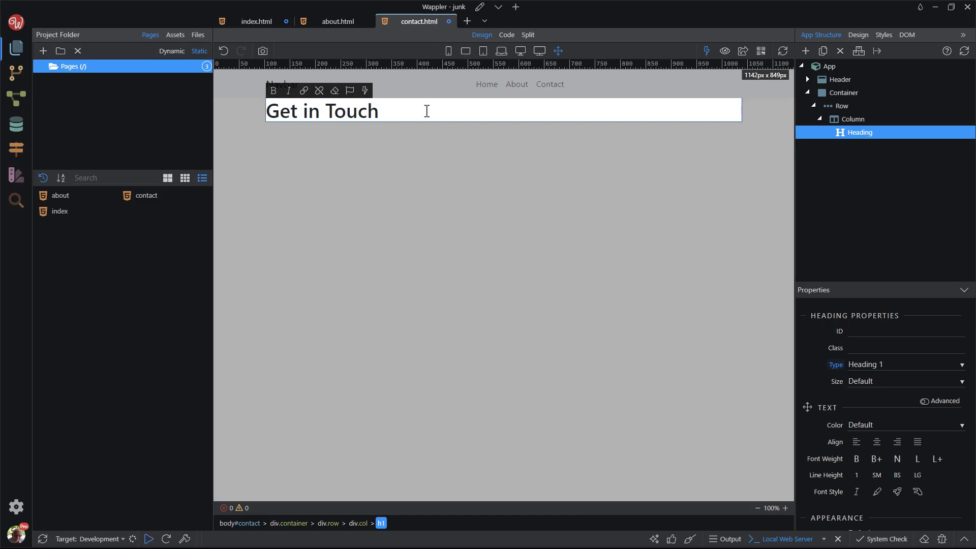
{"action": "left_click", "coordinate": [830, 66]}
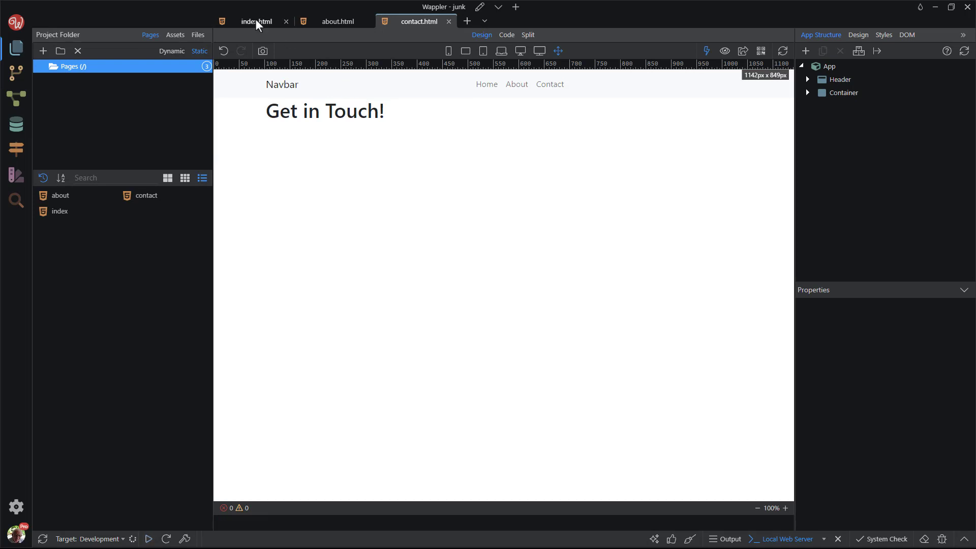
- On index.html, point the Home link to index.html and the About link to about.html
{"action": "left_click", "coordinate": [257, 21]}
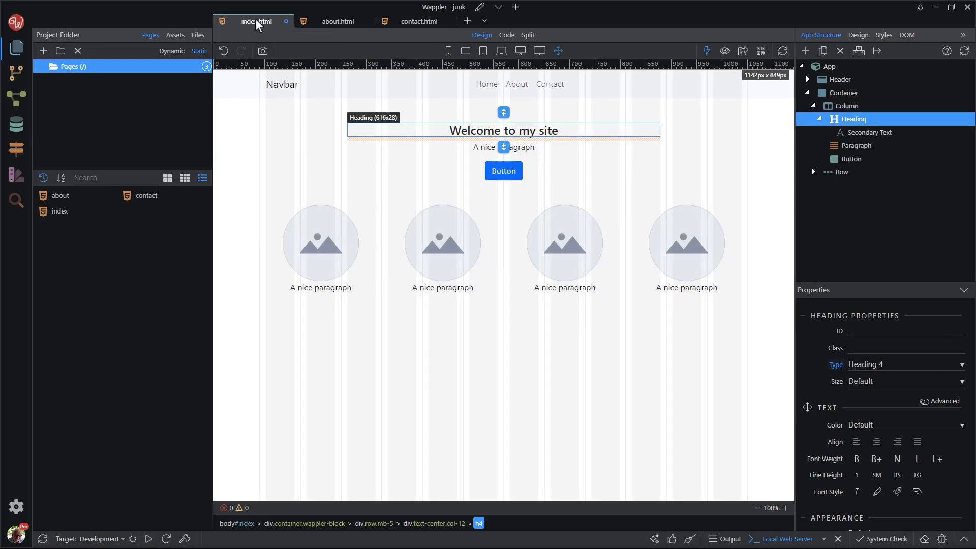
{"action": "left_click", "coordinate": [486, 84]}
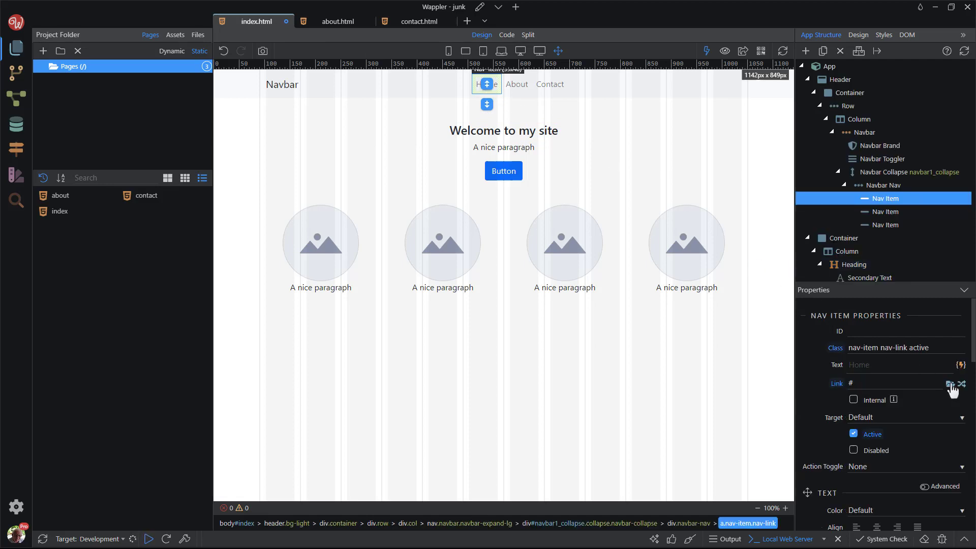
{"action": "left_click", "coordinate": [949, 383]}
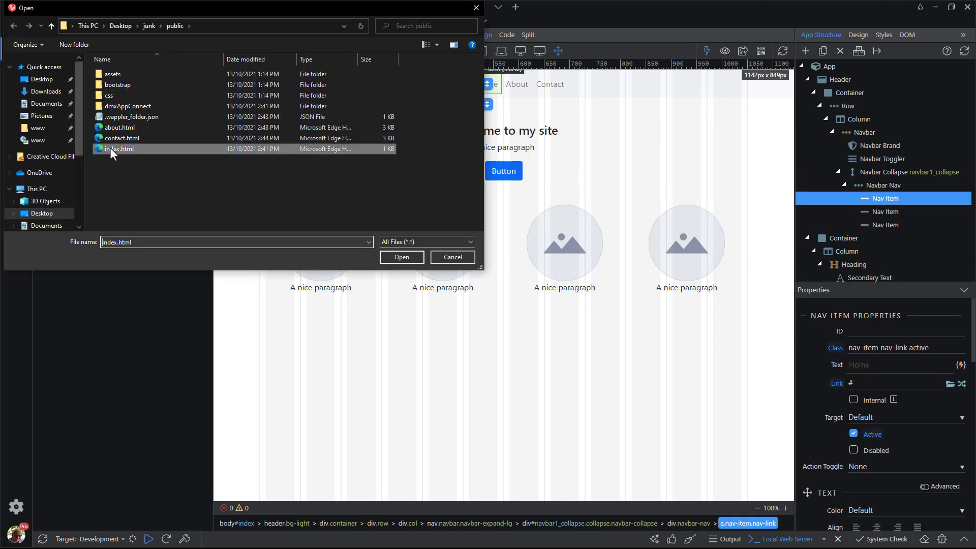
{"action": "left_click", "coordinate": [400, 258]}
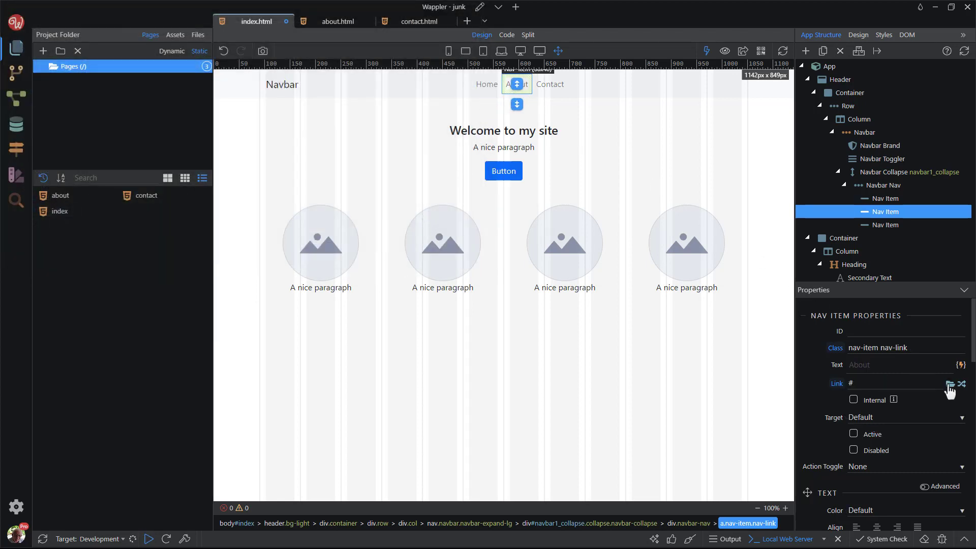
{"action": "left_click", "coordinate": [951, 384]}
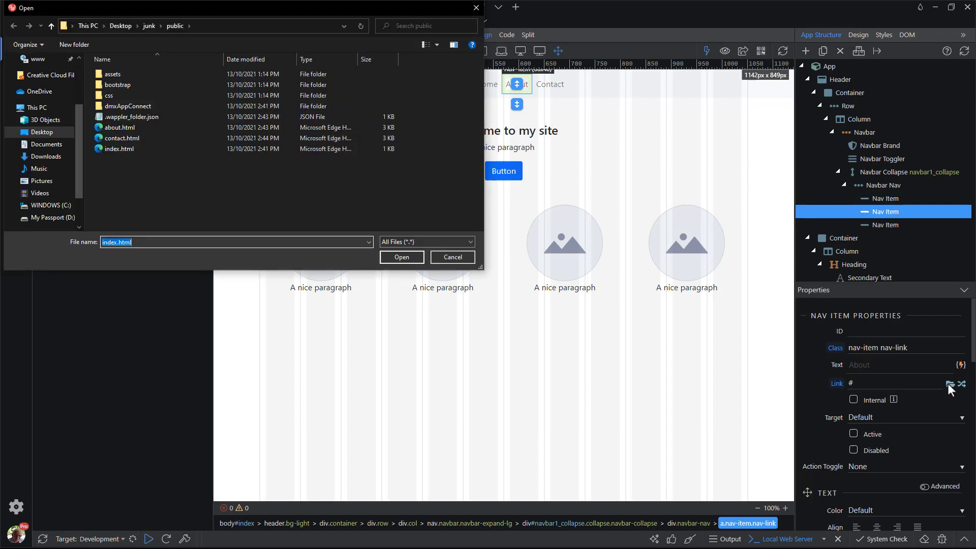
{"action": "left_click", "coordinate": [118, 128]}
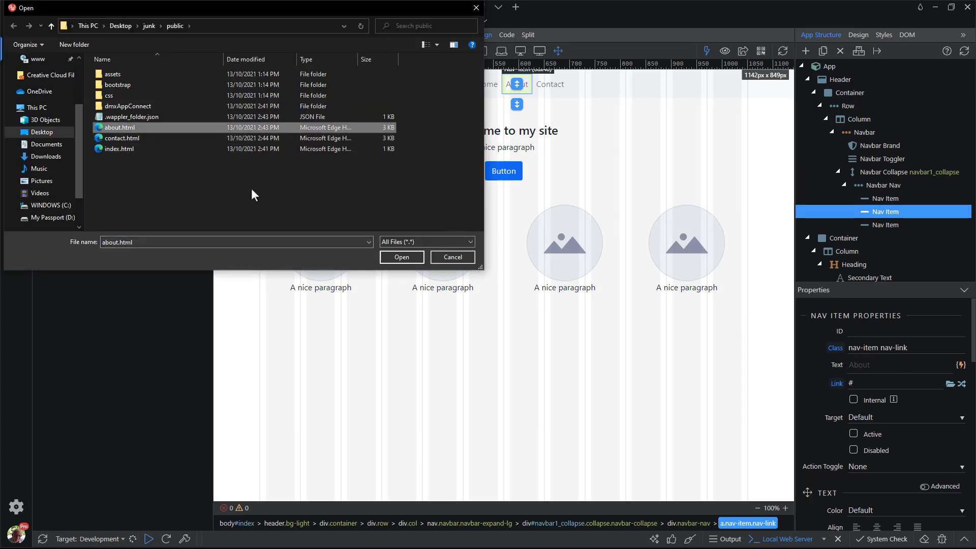
{"action": "left_click", "coordinate": [402, 257]}
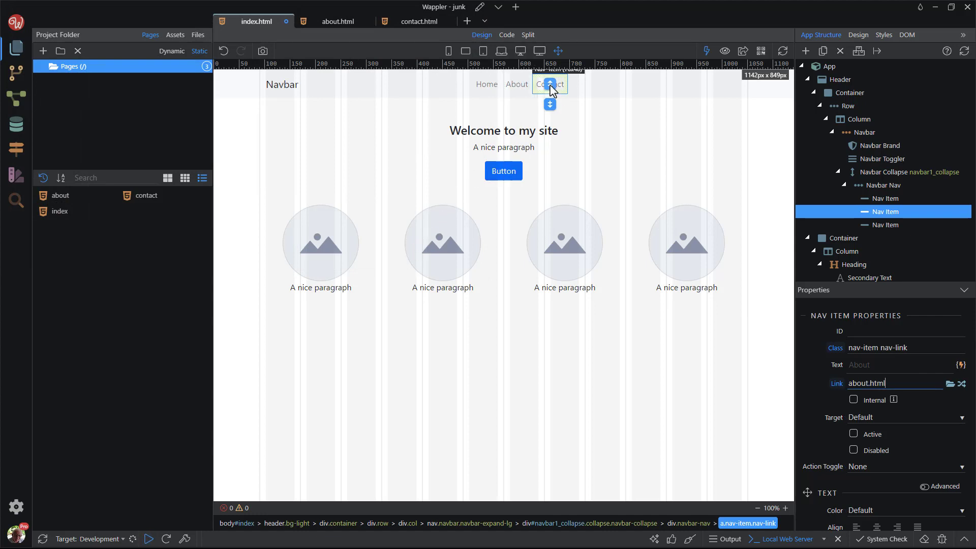
- Point the Contact navbar link to contact.html and save the index page
{"action": "left_click", "coordinate": [884, 224]}
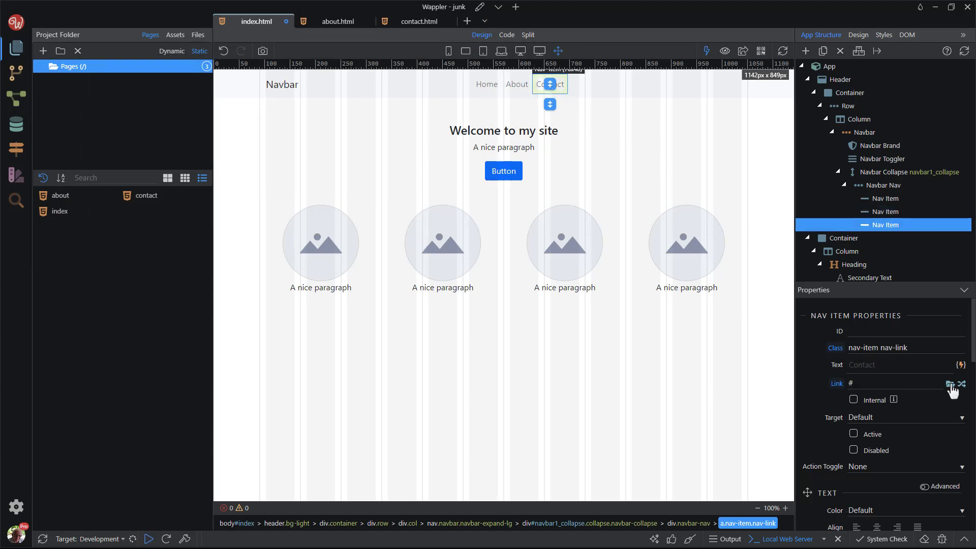
{"action": "left_click", "coordinate": [948, 383]}
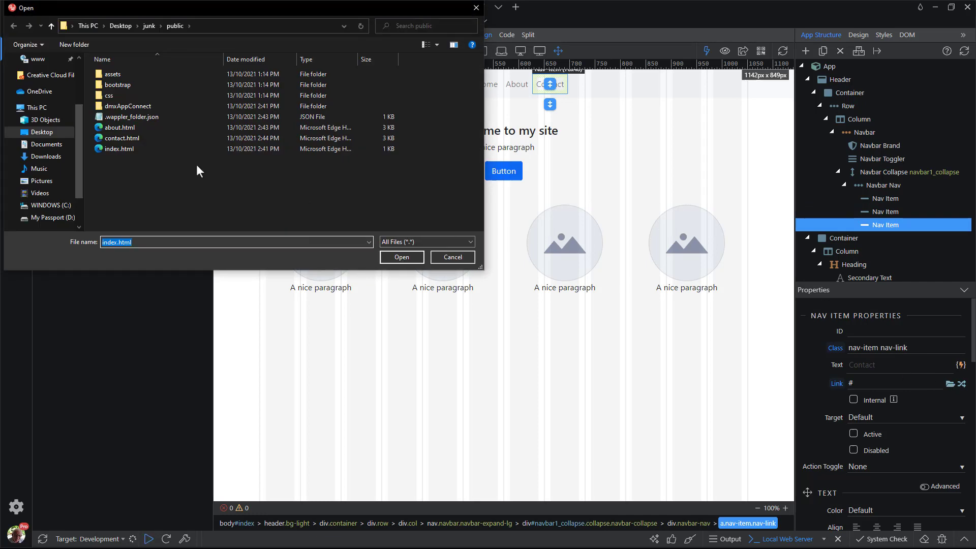
{"action": "left_click", "coordinate": [122, 137]}
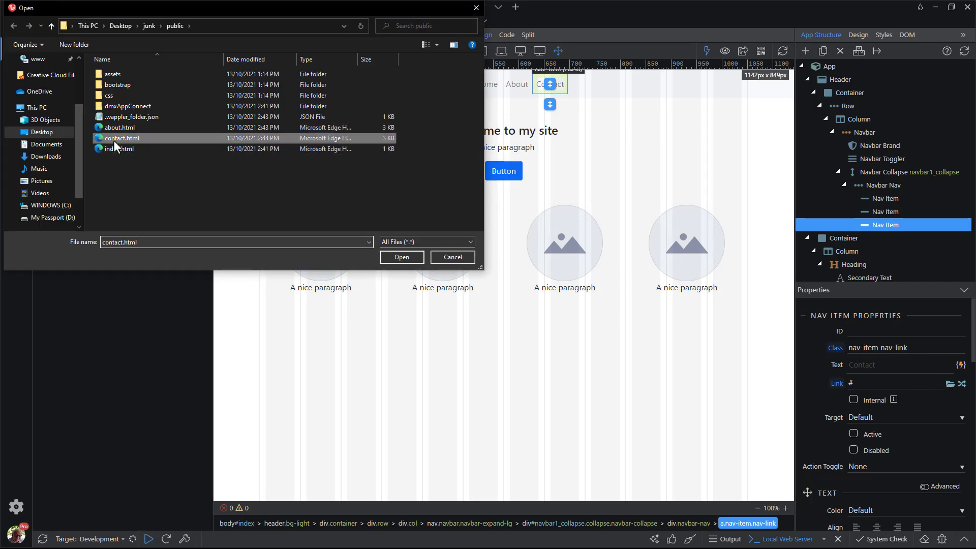
{"action": "left_click", "coordinate": [401, 258]}
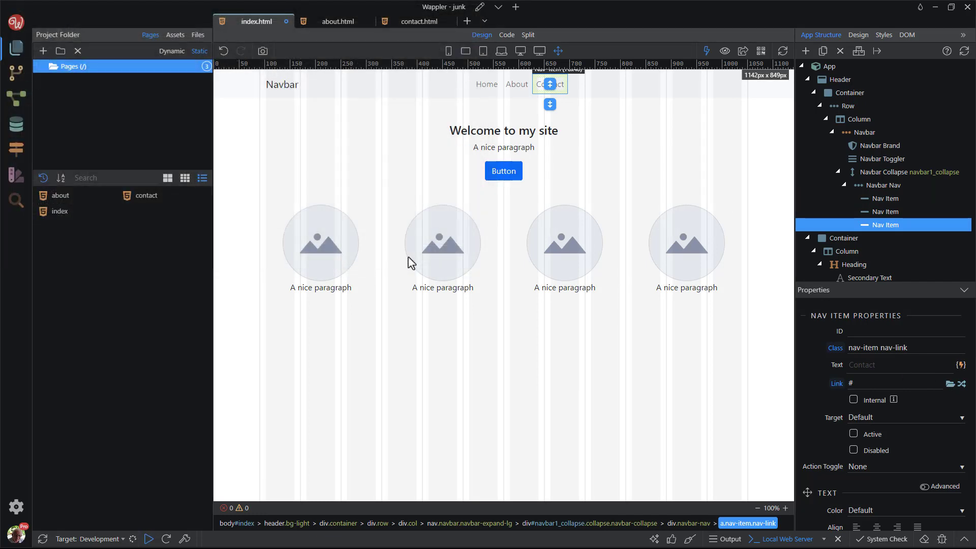
{"action": "type", "text": "contact.html"}
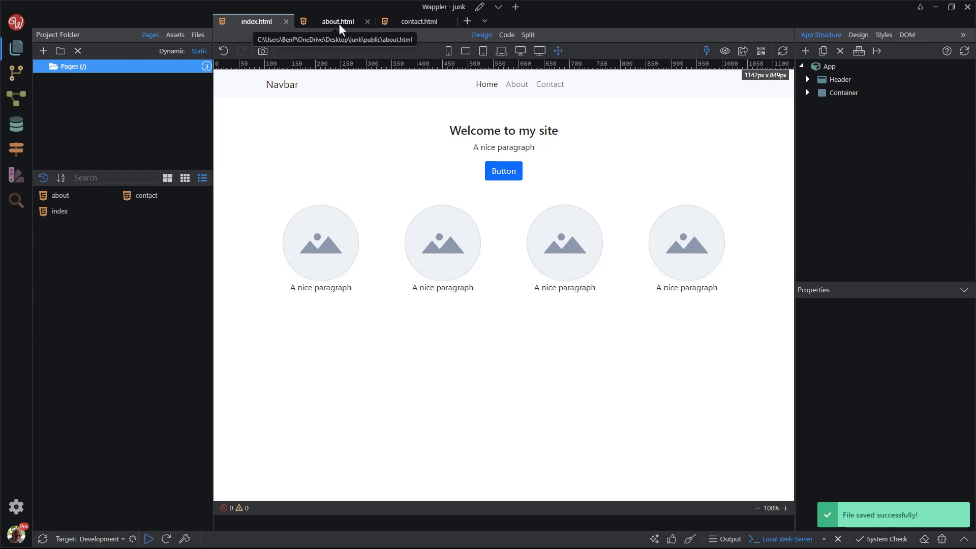
- On about.html, set the Home, About and Contact links to index.html, about.html and contact.html, and save
{"action": "left_click", "coordinate": [337, 20]}
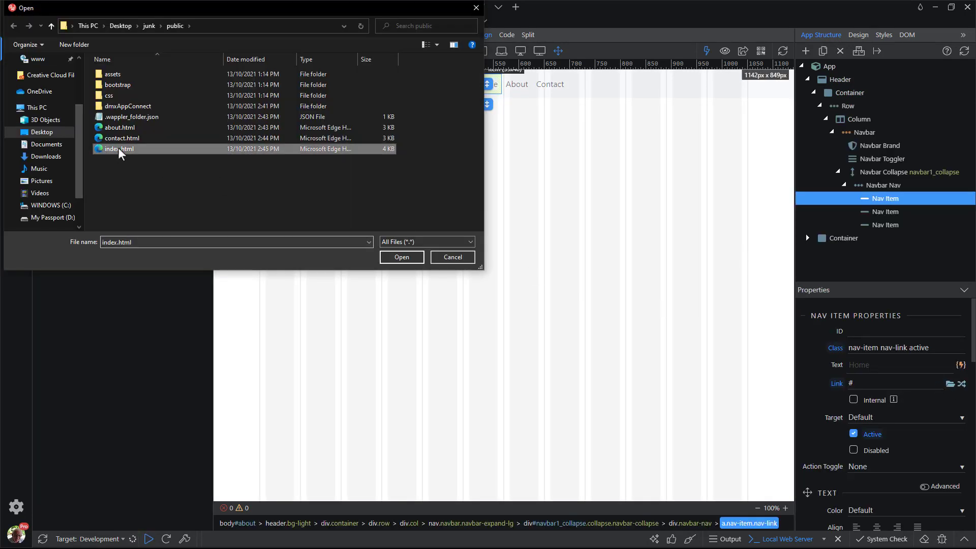
{"action": "left_click", "coordinate": [401, 257]}
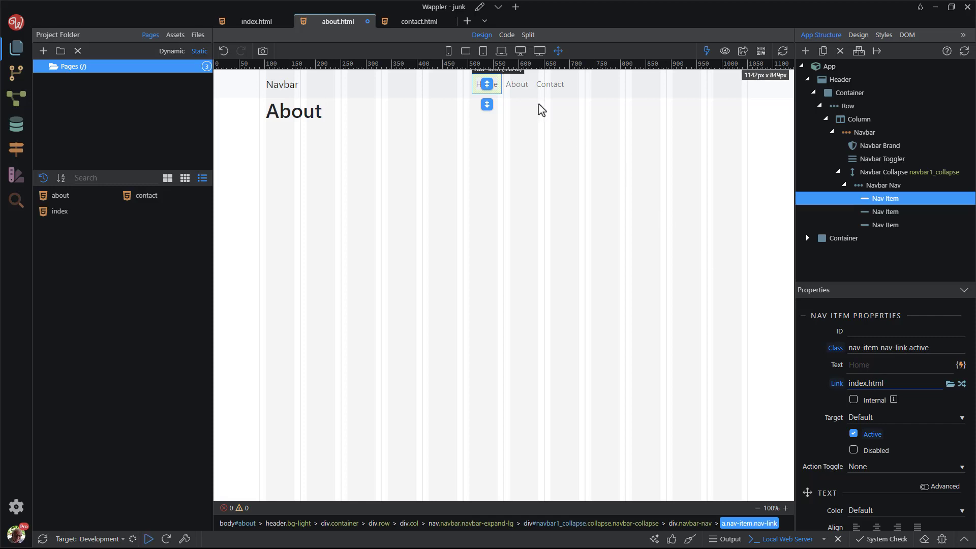
{"action": "left_click", "coordinate": [949, 383]}
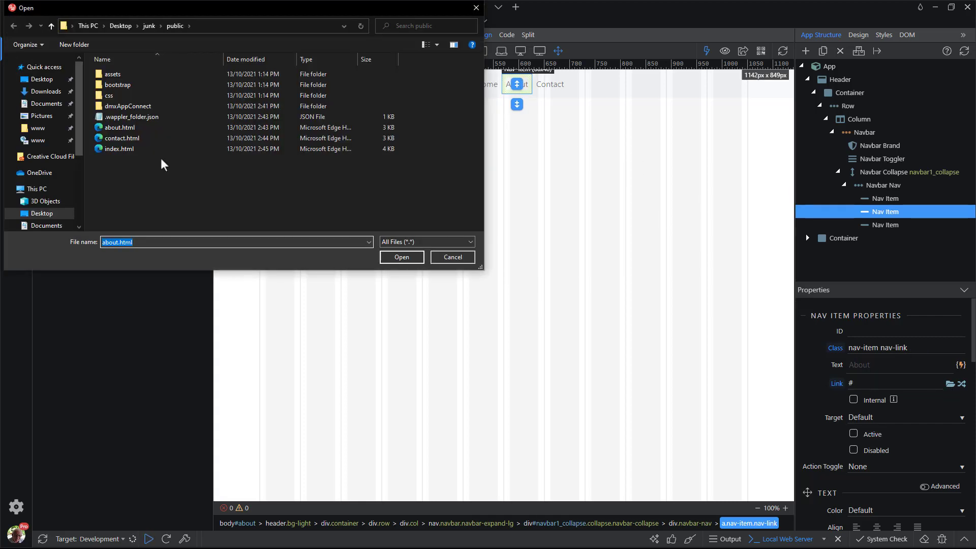
{"action": "left_click", "coordinate": [400, 258]}
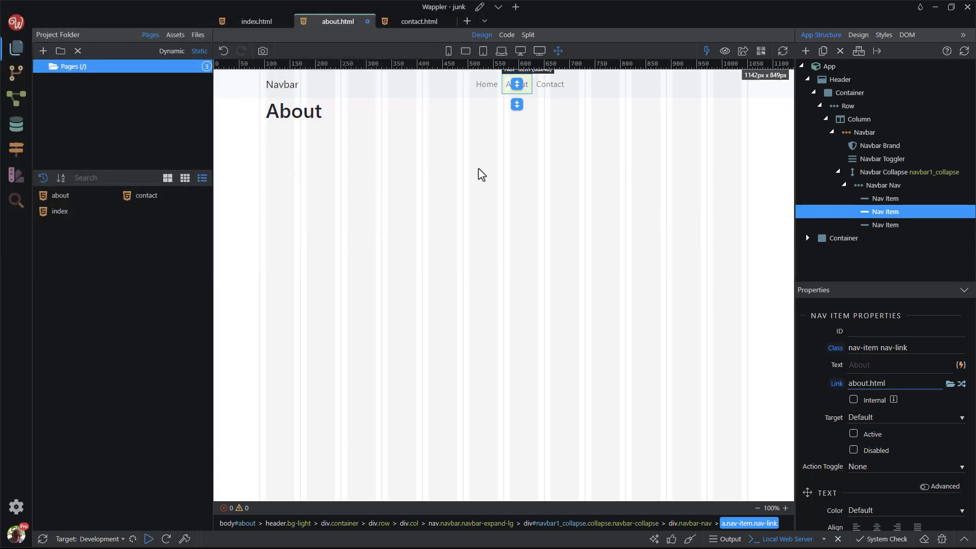
{"action": "left_click", "coordinate": [950, 383]}
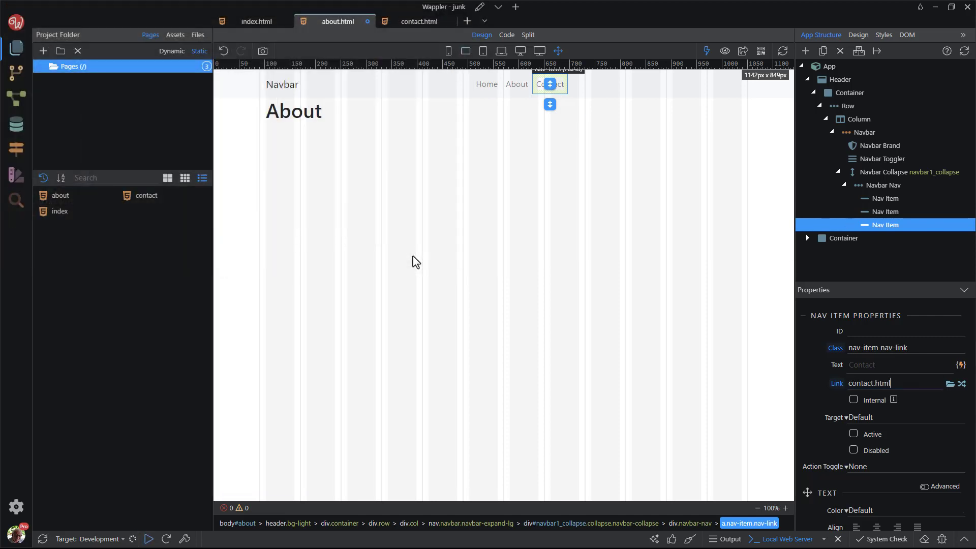
{"action": "key", "text": "Ctrl+s"}
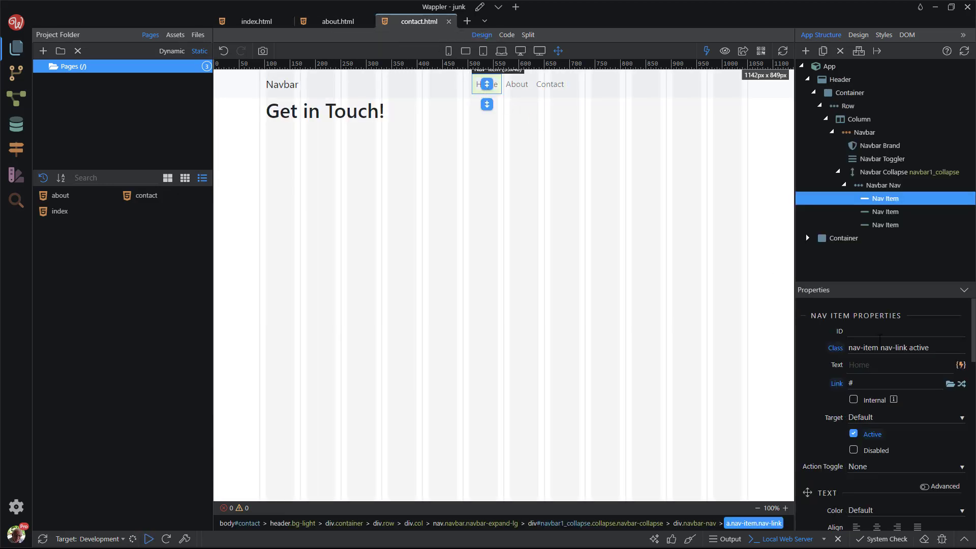
- On contact.html, set the Home link to index.html and the Contact link to contact.html
{"action": "left_click", "coordinate": [950, 383]}
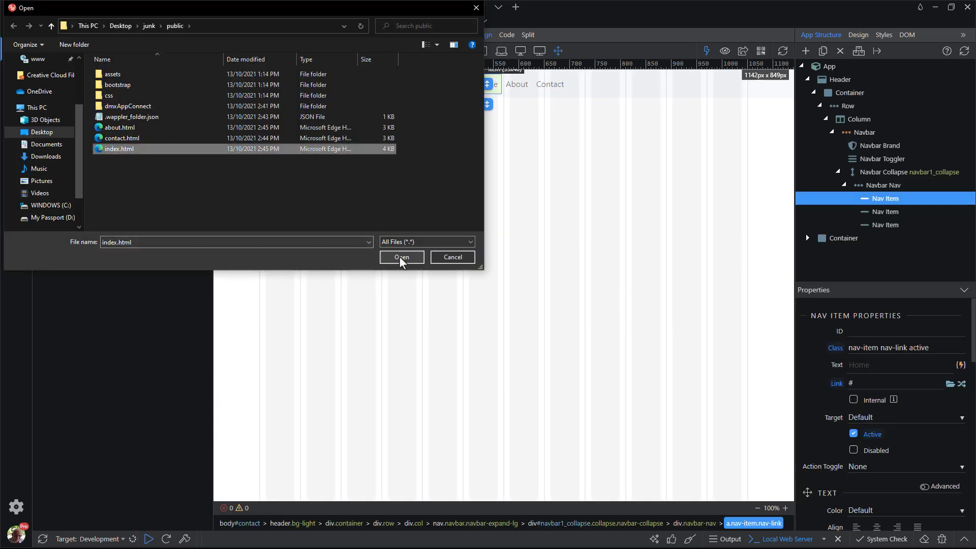
{"action": "left_click", "coordinate": [402, 257]}
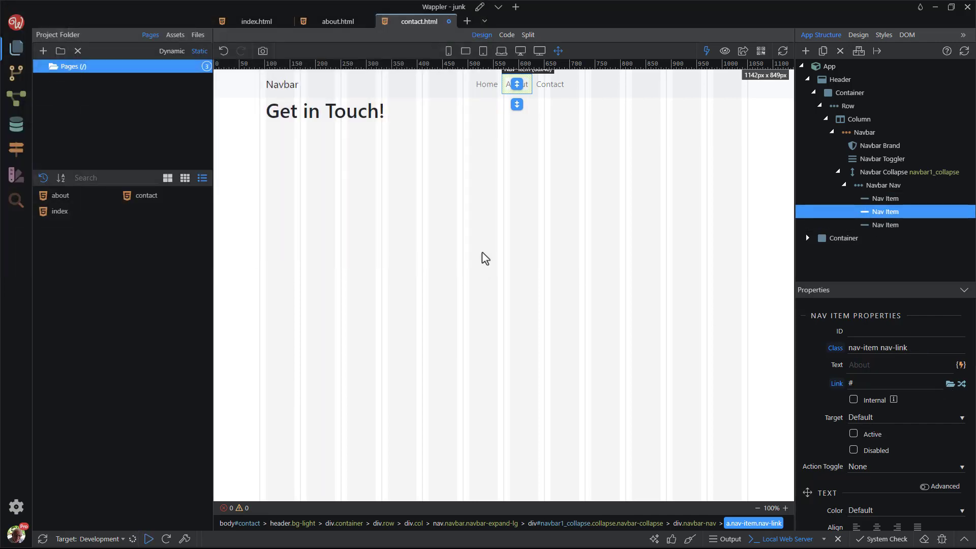
{"action": "left_click", "coordinate": [951, 383]}
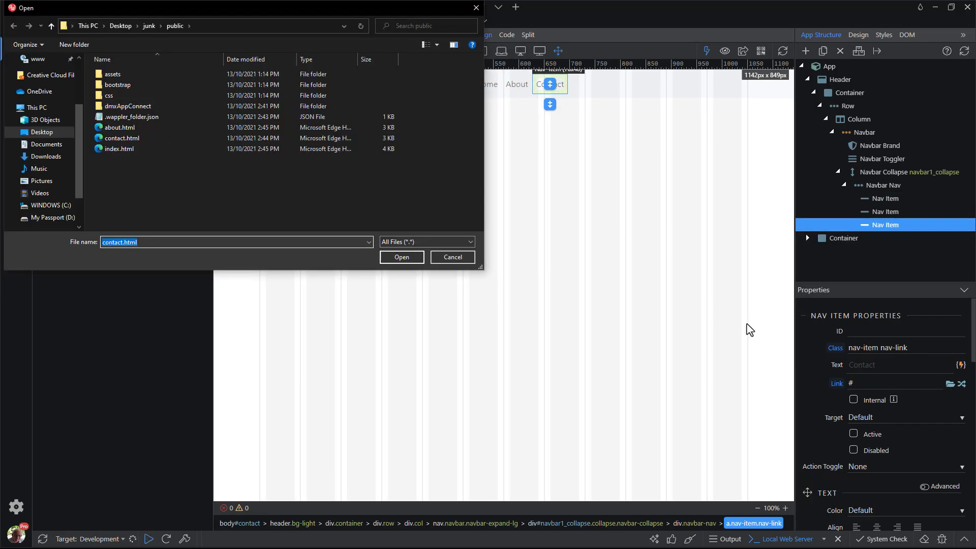
{"action": "left_click", "coordinate": [122, 137]}
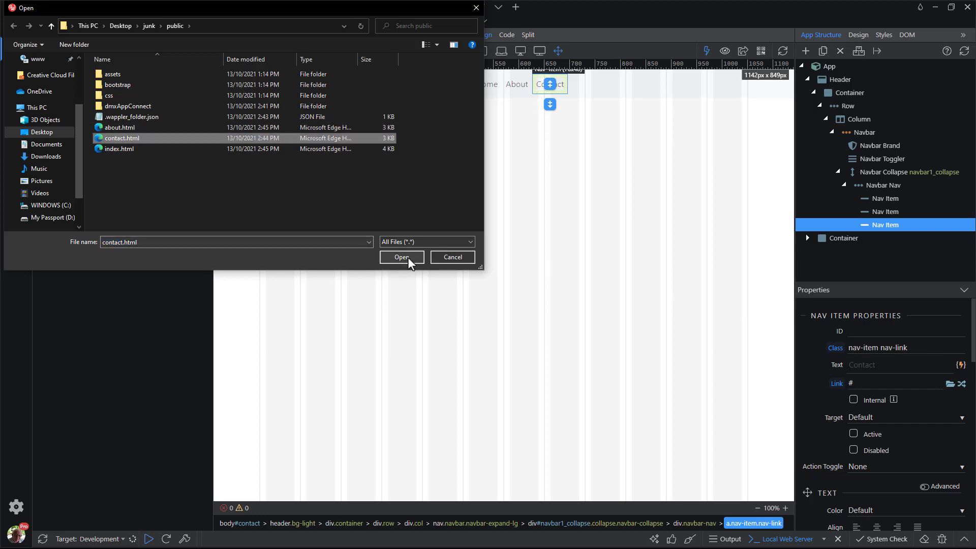
{"action": "left_click", "coordinate": [402, 257]}
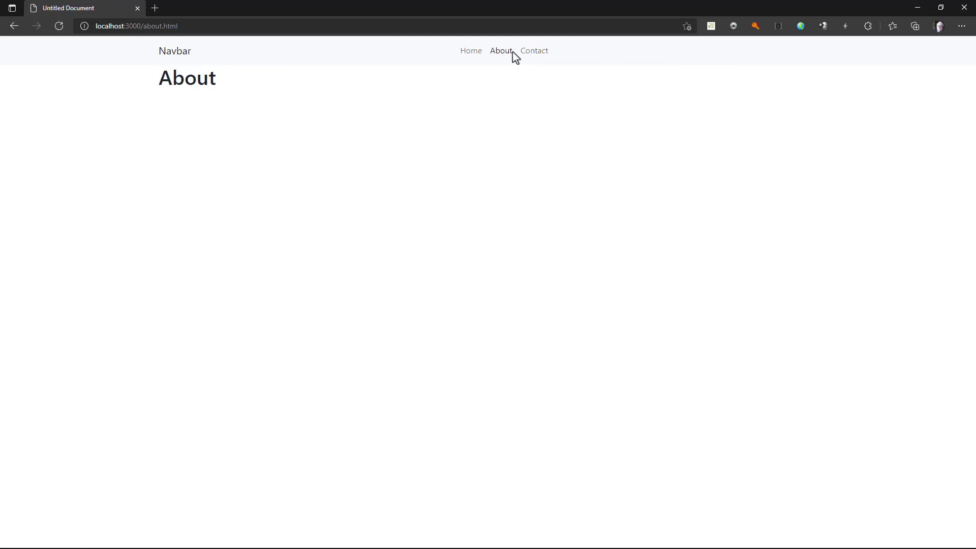
- In the Edge preview, navigate to the Contact page and back to Home via the navbar
{"action": "left_click", "coordinate": [534, 51]}
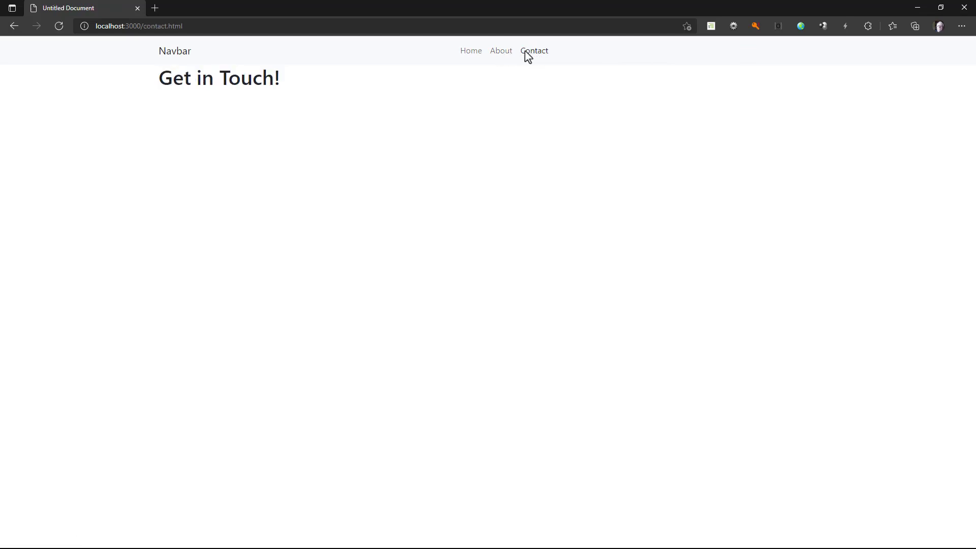
{"action": "left_click", "coordinate": [471, 50]}
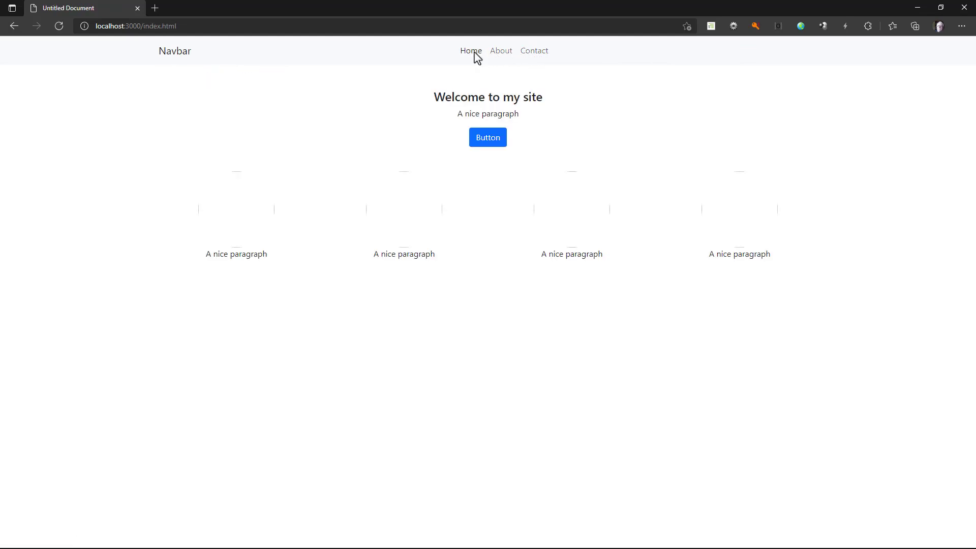
{"action": "mouse_move", "coordinate": [963, 8]}
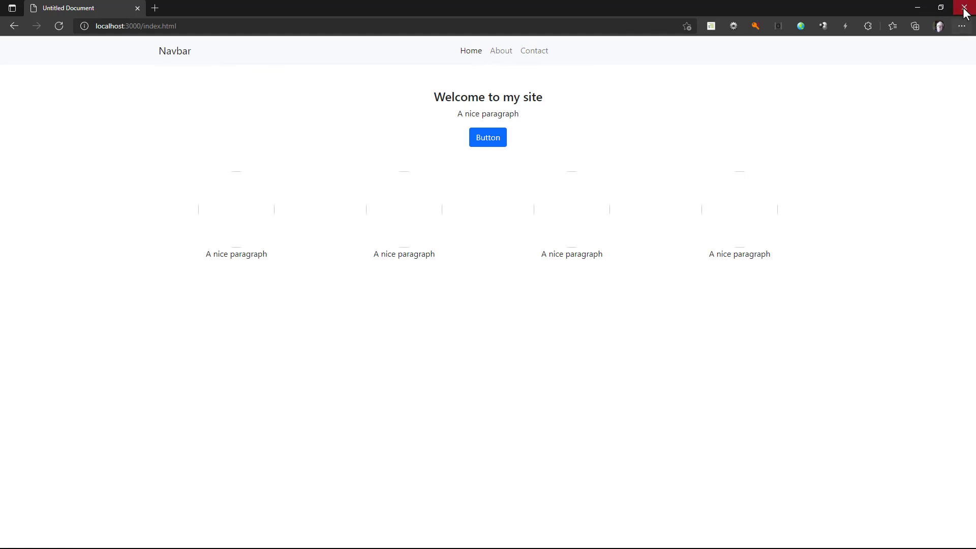